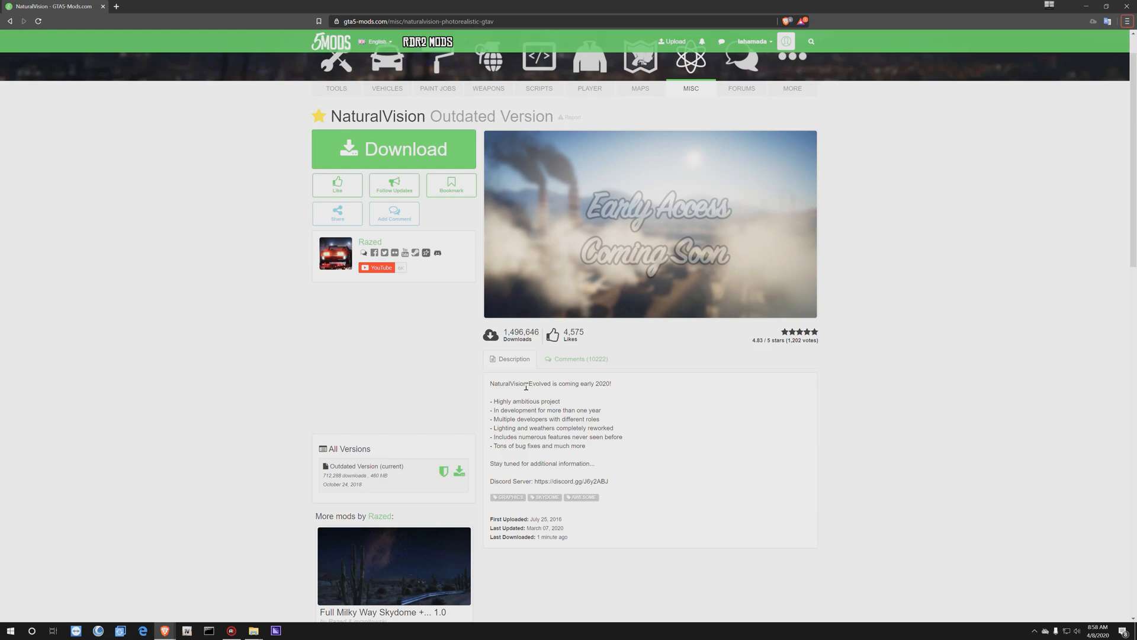
mouse_move(558, 390)
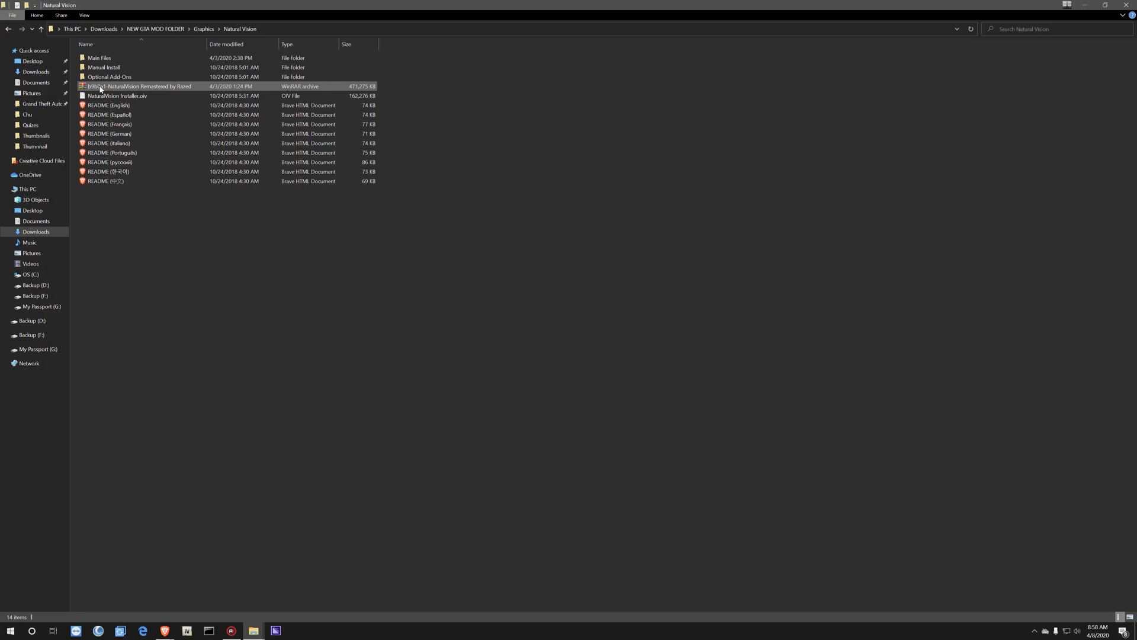
mouse_move(117, 88)
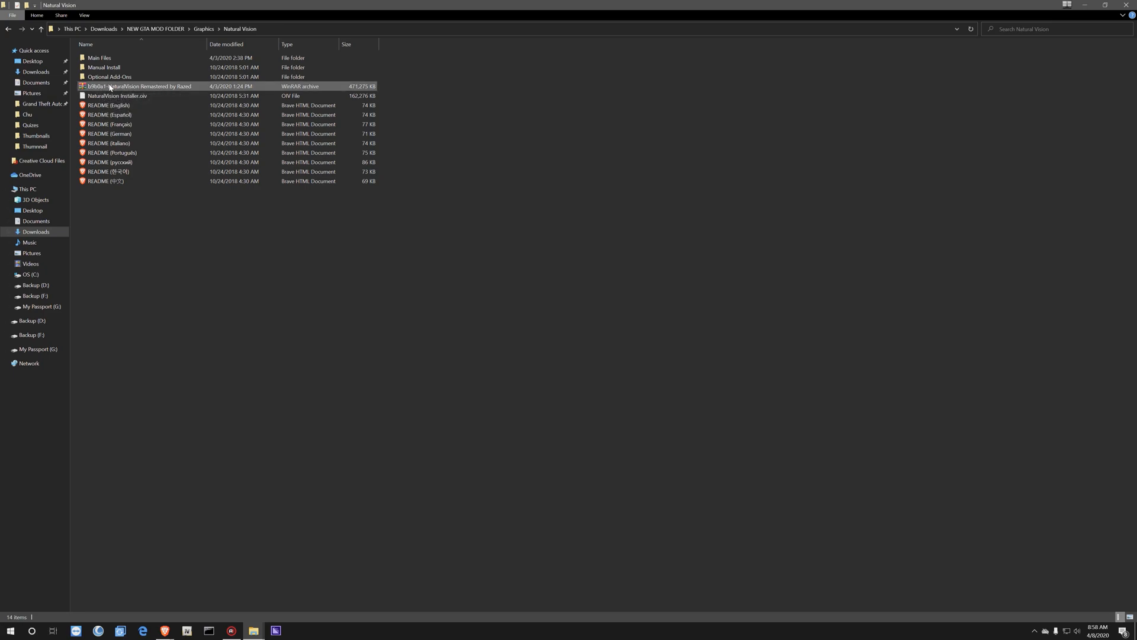
Extract the NaturalVision Remastered RAR in place and open the English README install guide
right_click(138, 86)
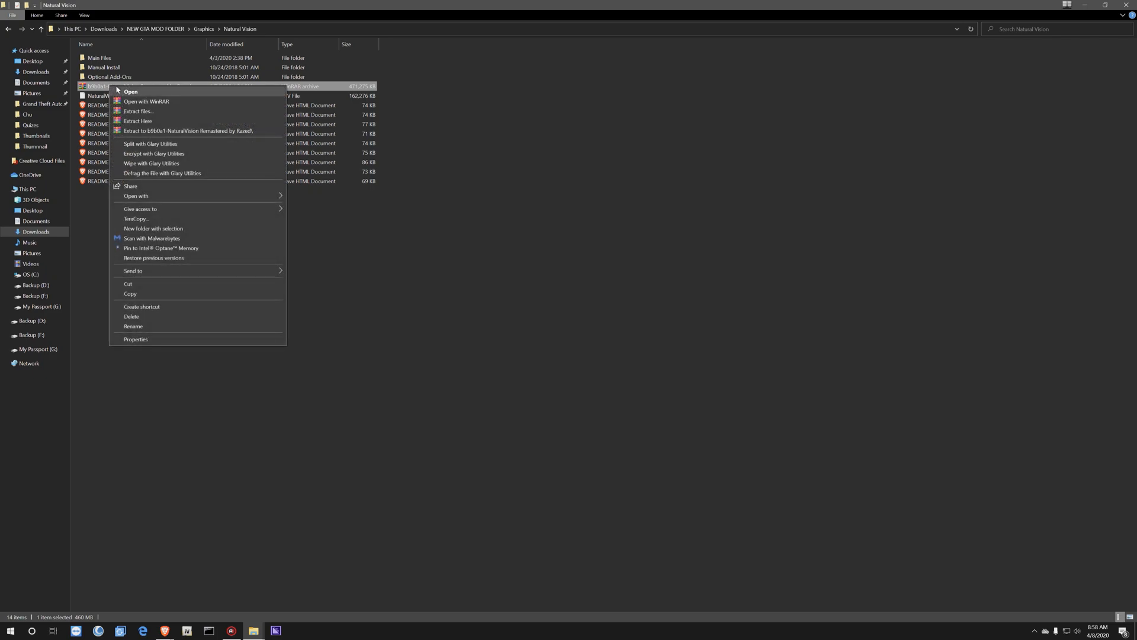
mouse_move(138, 121)
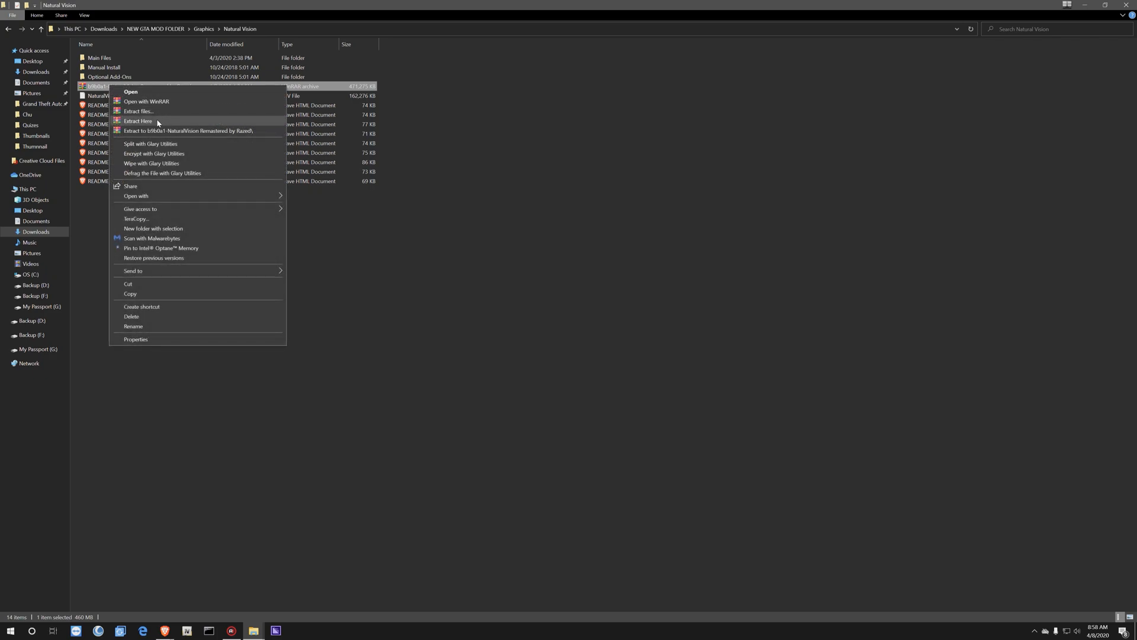
click(112, 105)
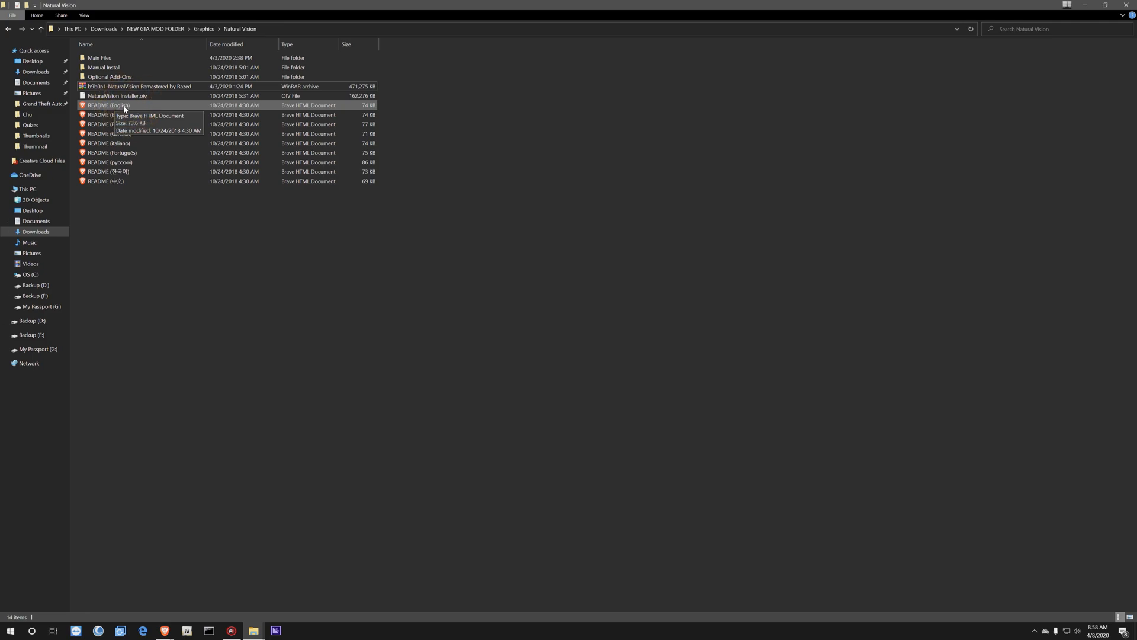
double_click(109, 105)
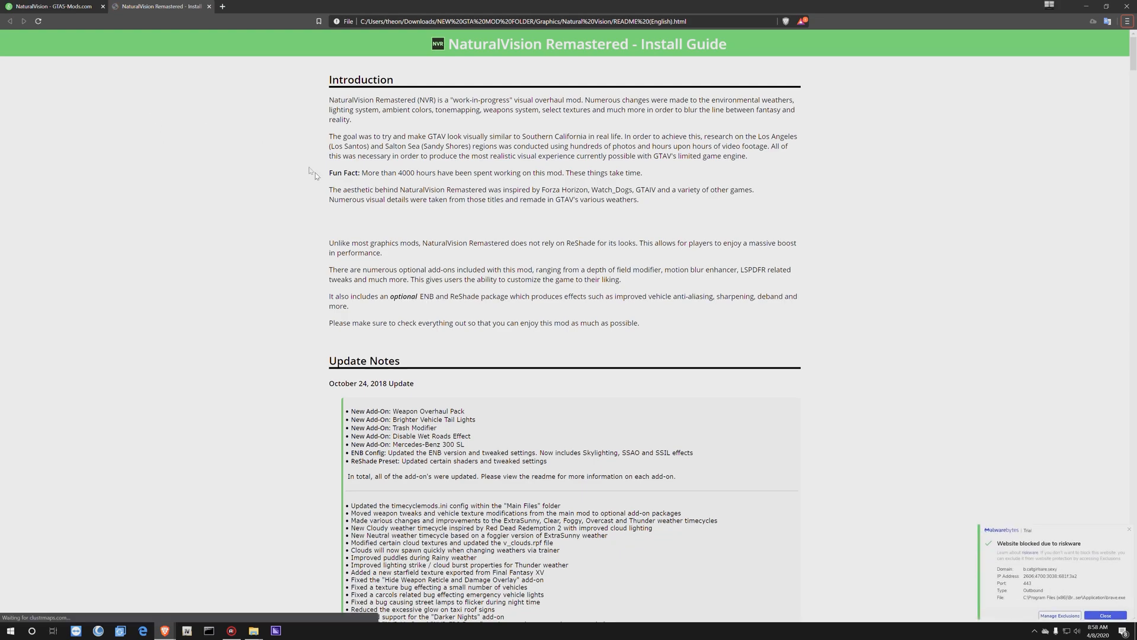
scroll(down, 3)
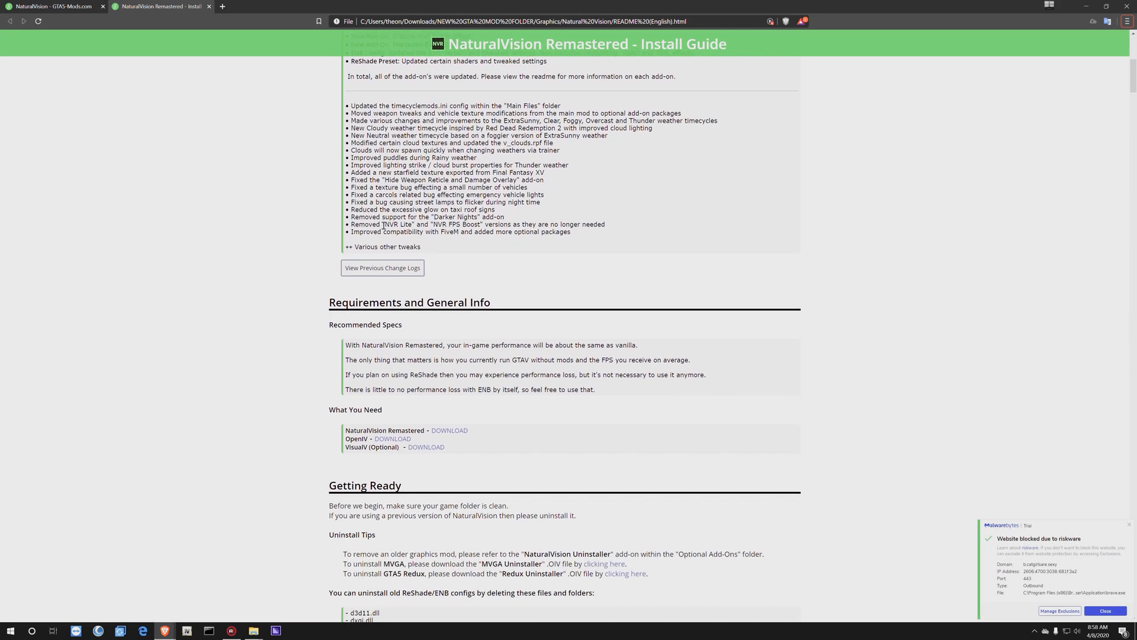
scroll(down, 3)
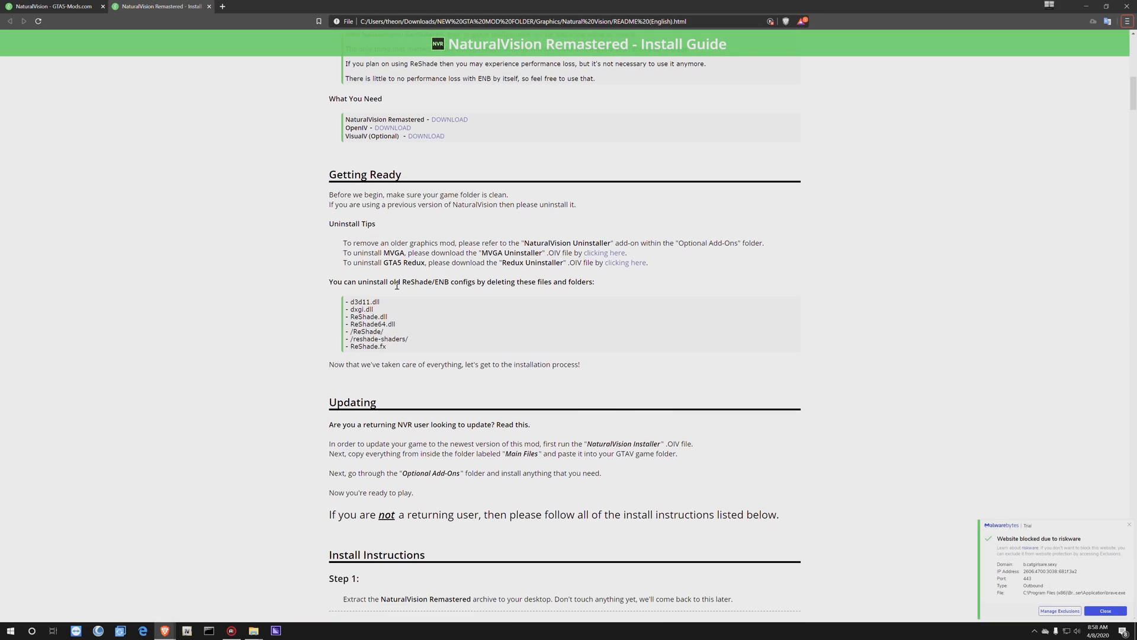
scroll(down, 3)
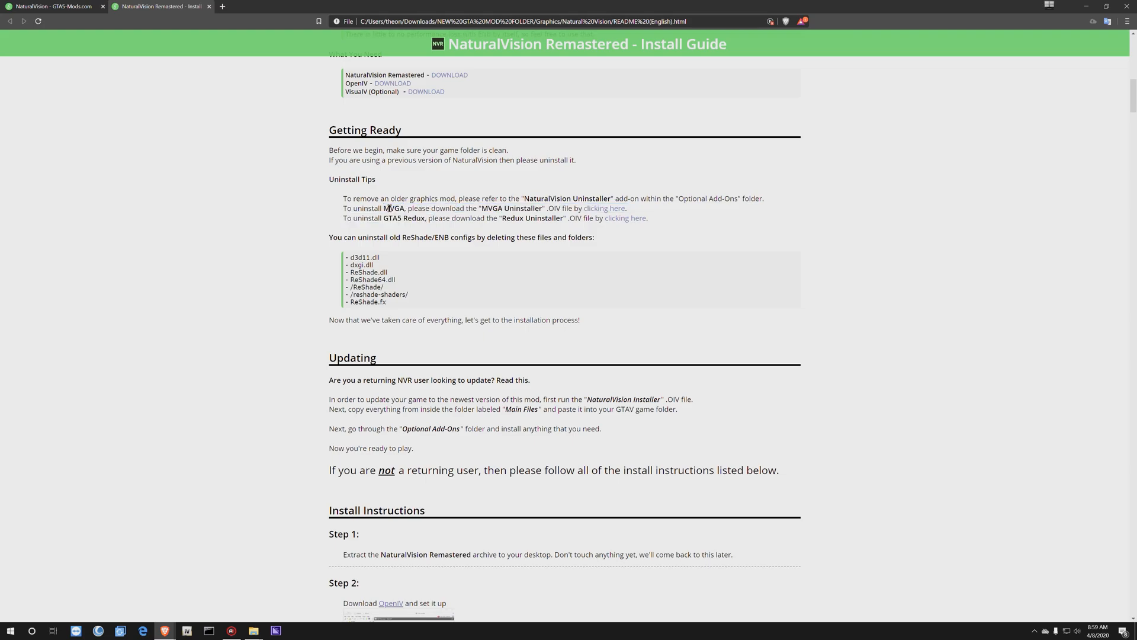
mouse_move(278, 360)
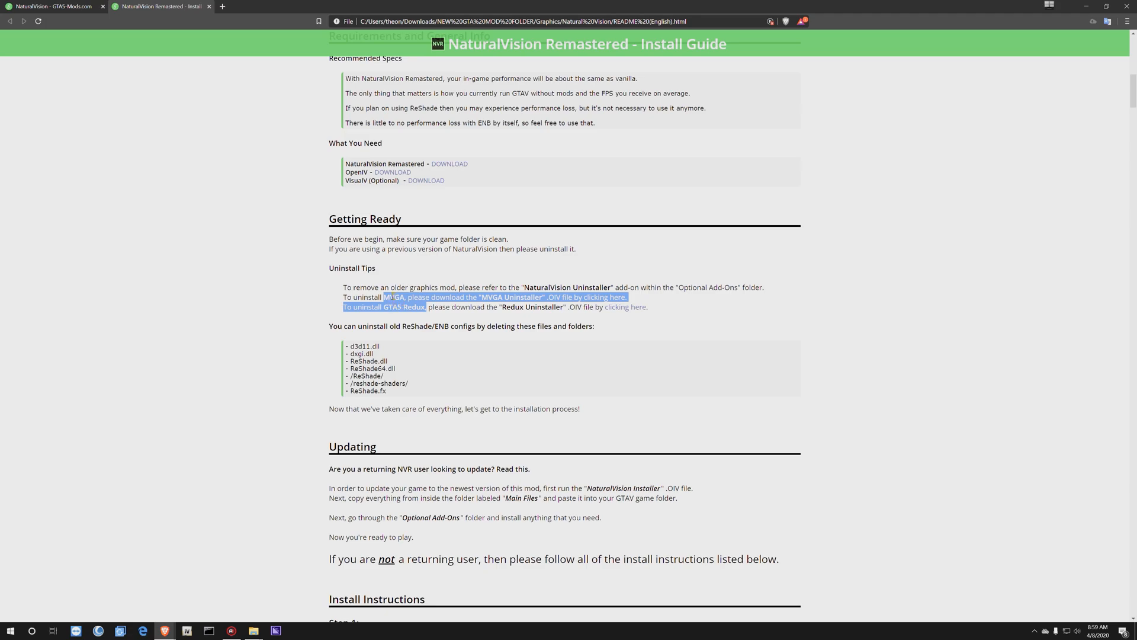
click(244, 588)
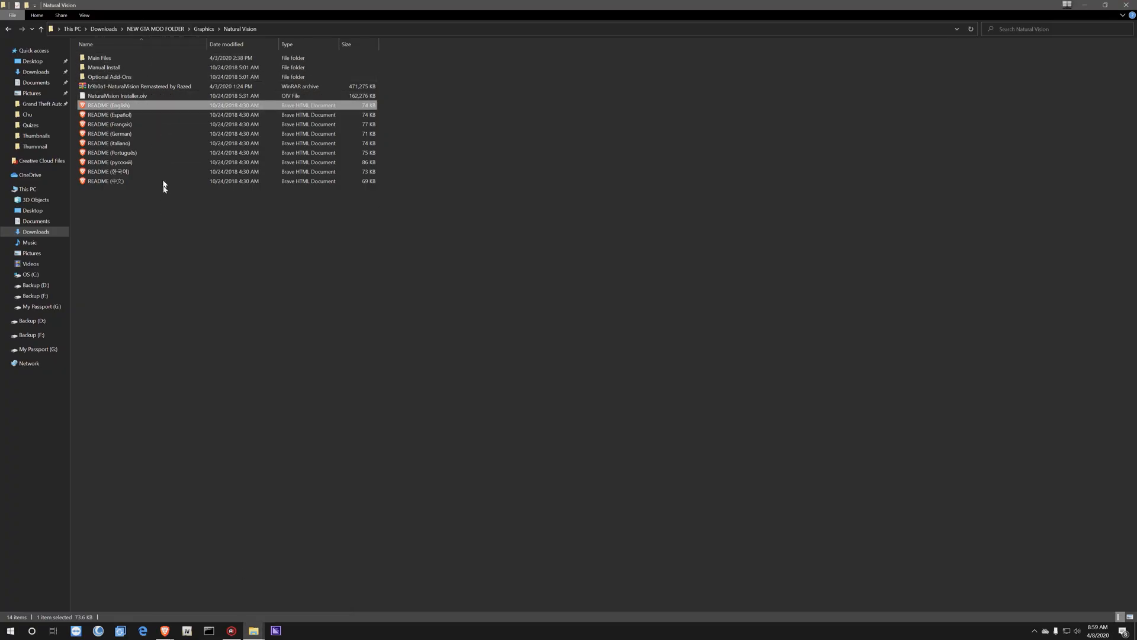
mouse_move(219, 431)
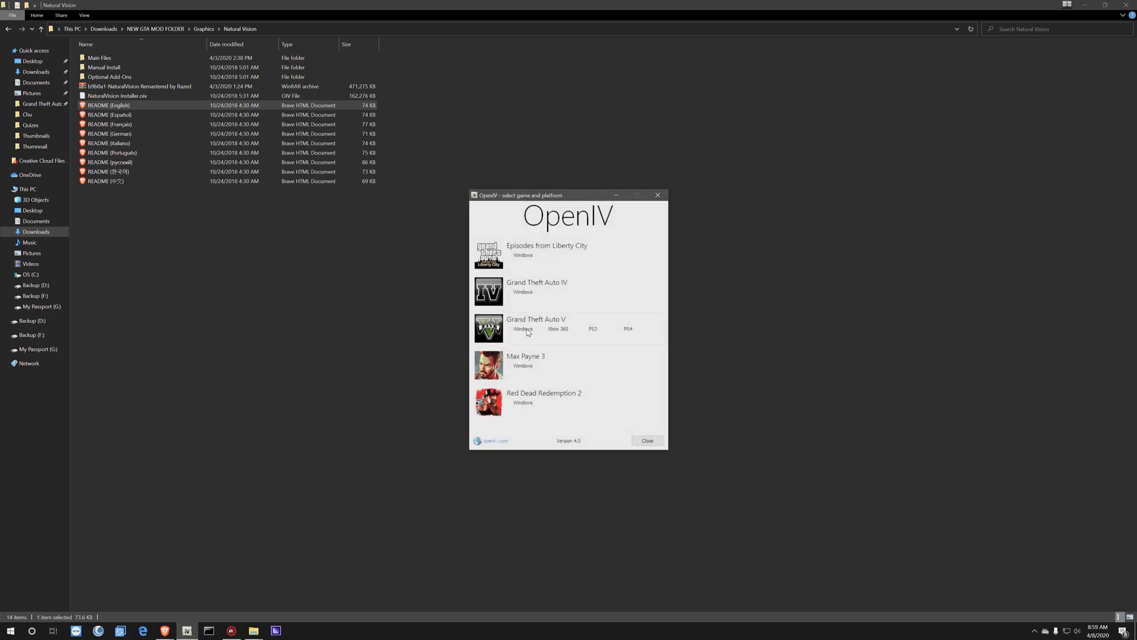
Start OpenIV on Grand Theft Auto V for Windows and bring up the package Open dialog
click(521, 329)
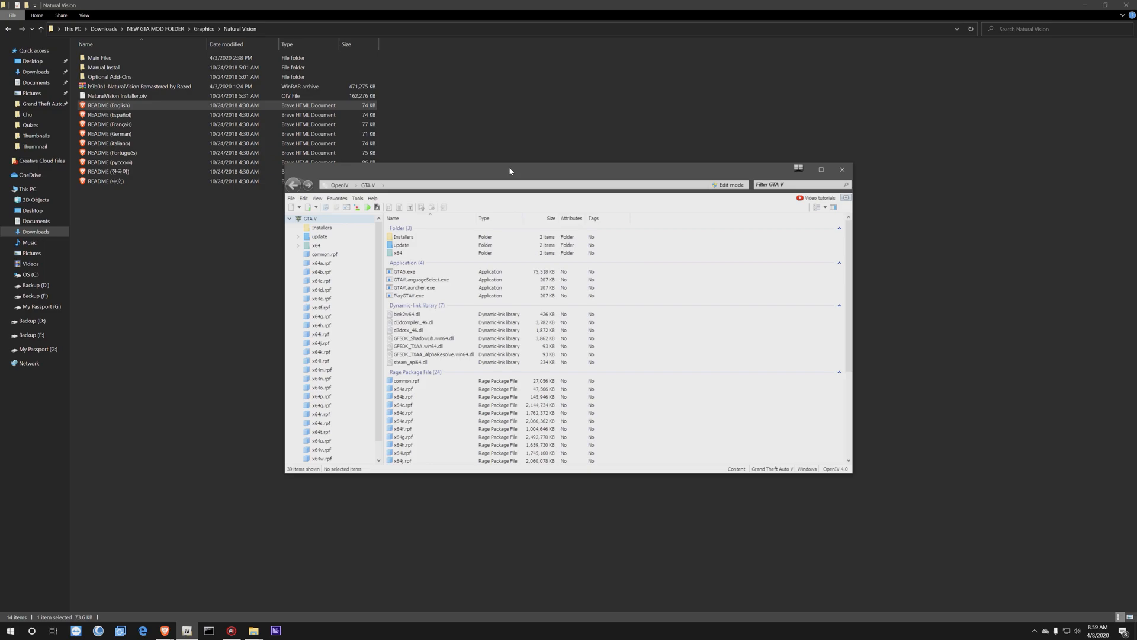
mouse_move(48, 29)
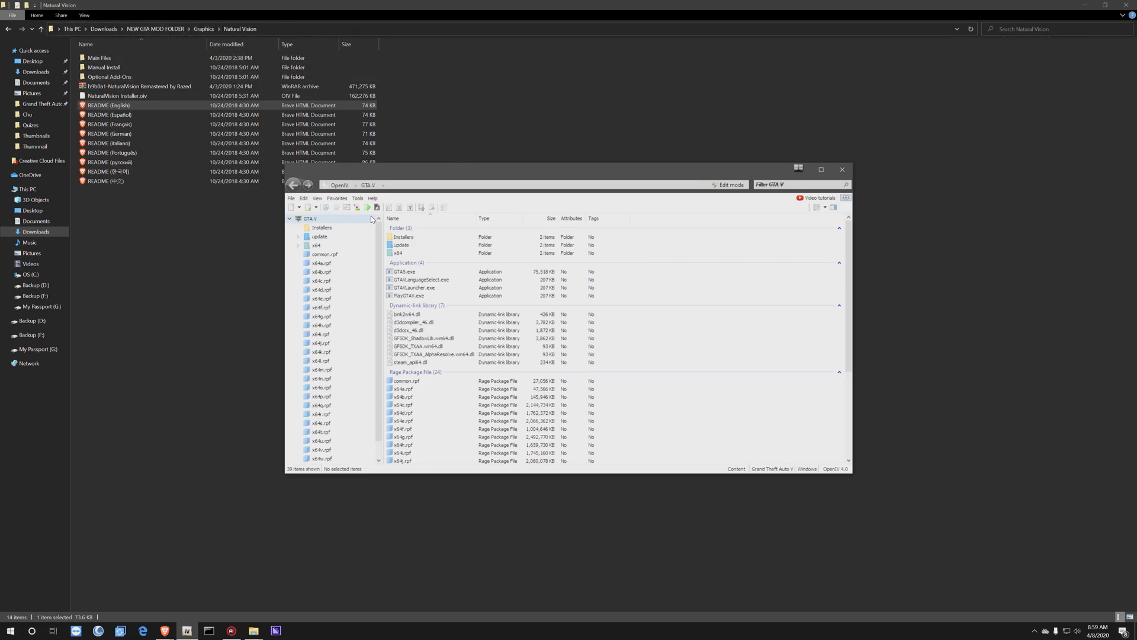
click(820, 169)
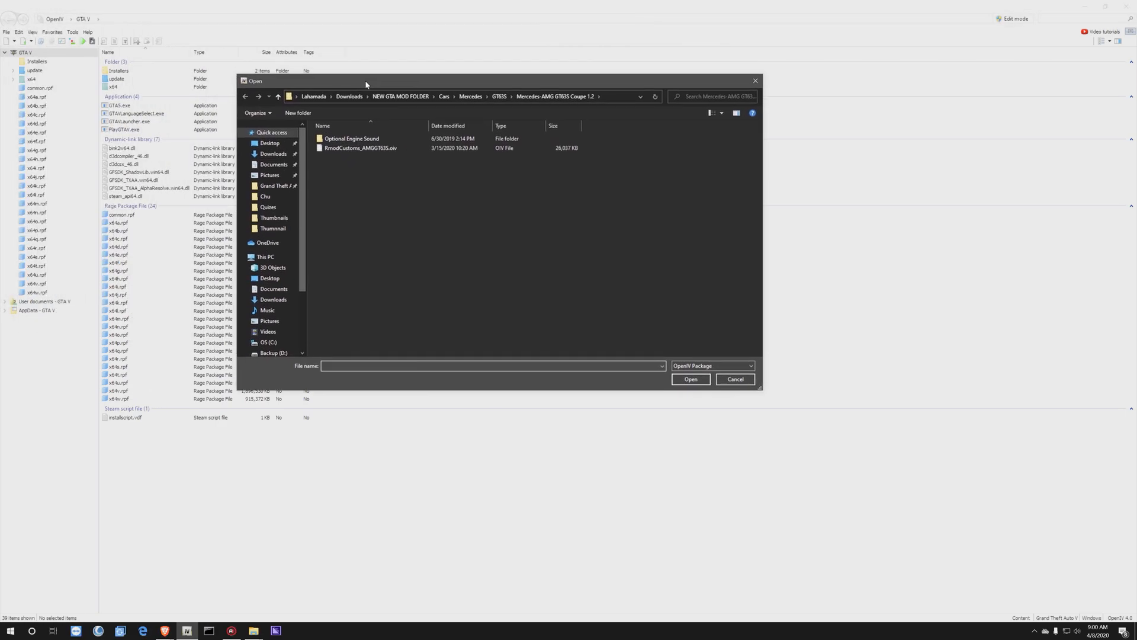
mouse_move(361, 179)
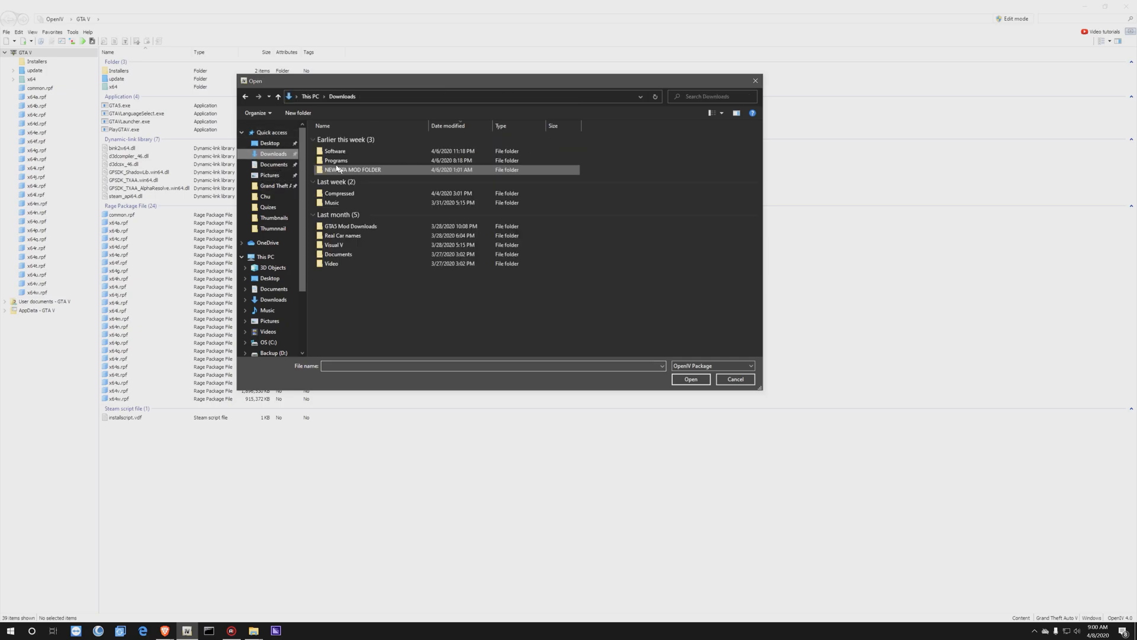
Browse to NEW GTA MOD FOLDER > Graphics > Natural Vision and select NaturalVision Installer.oiv
click(339, 193)
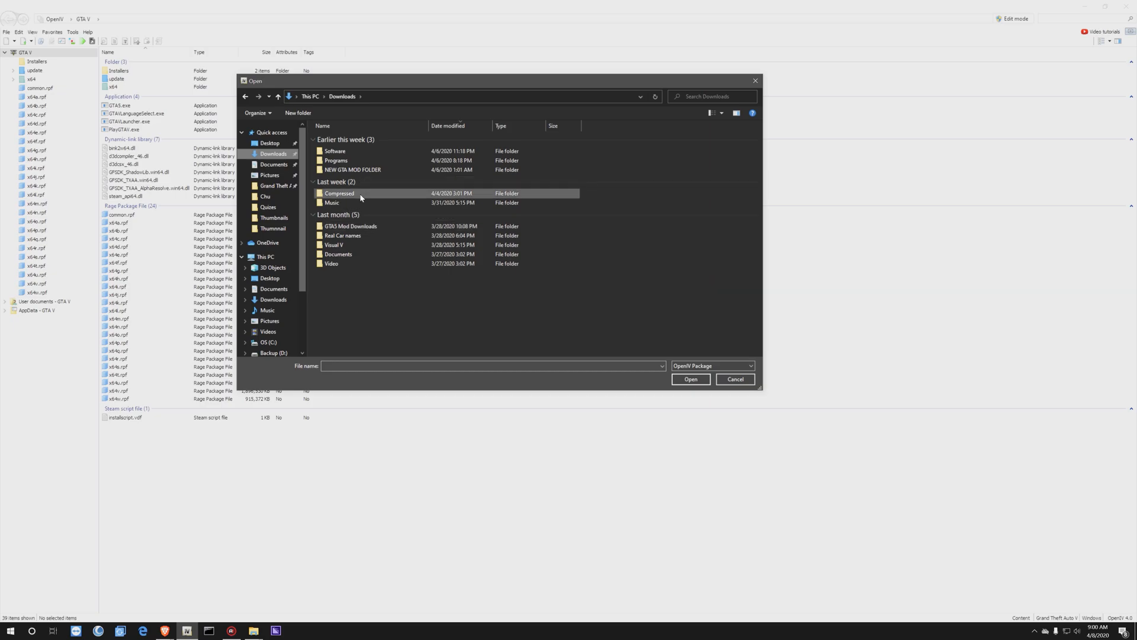
double_click(352, 169)
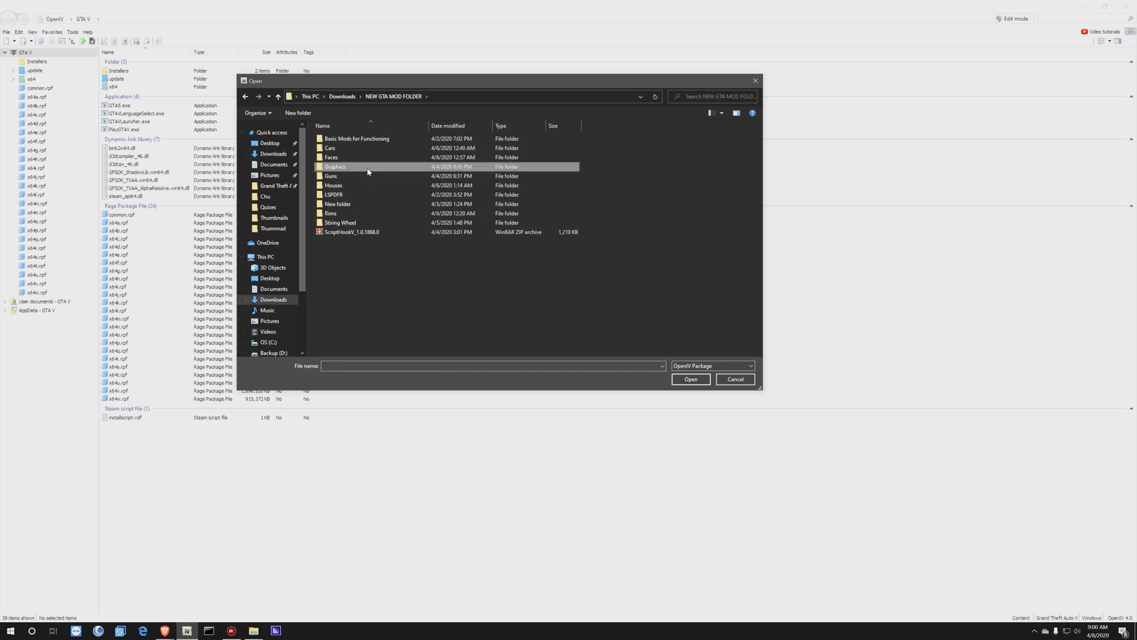
double_click(335, 166)
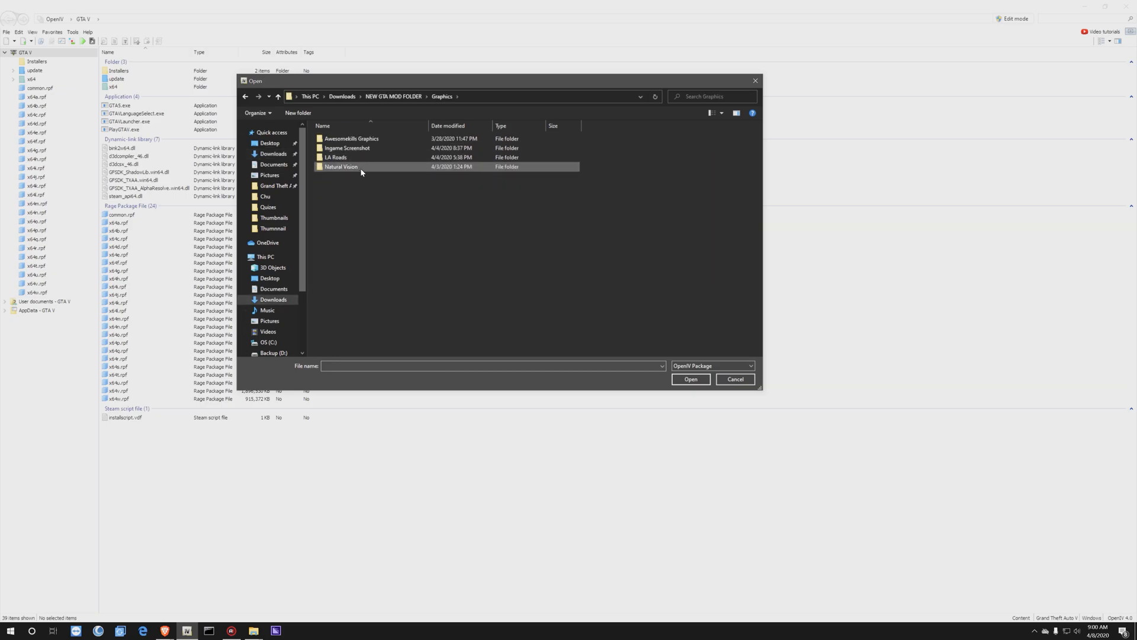
double_click(341, 165)
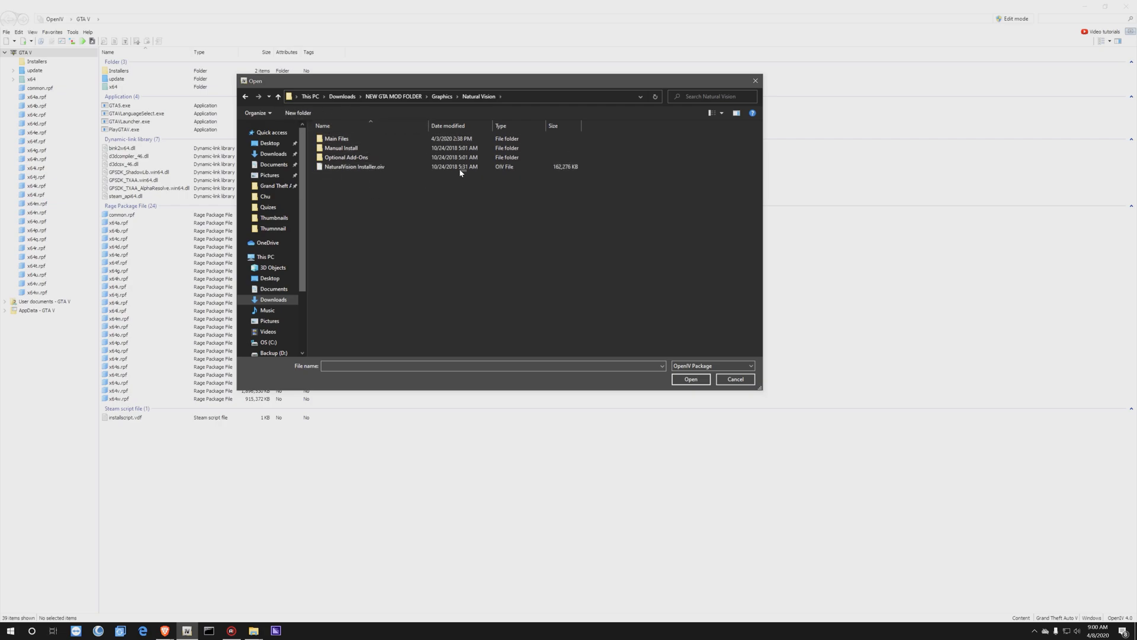
click(355, 166)
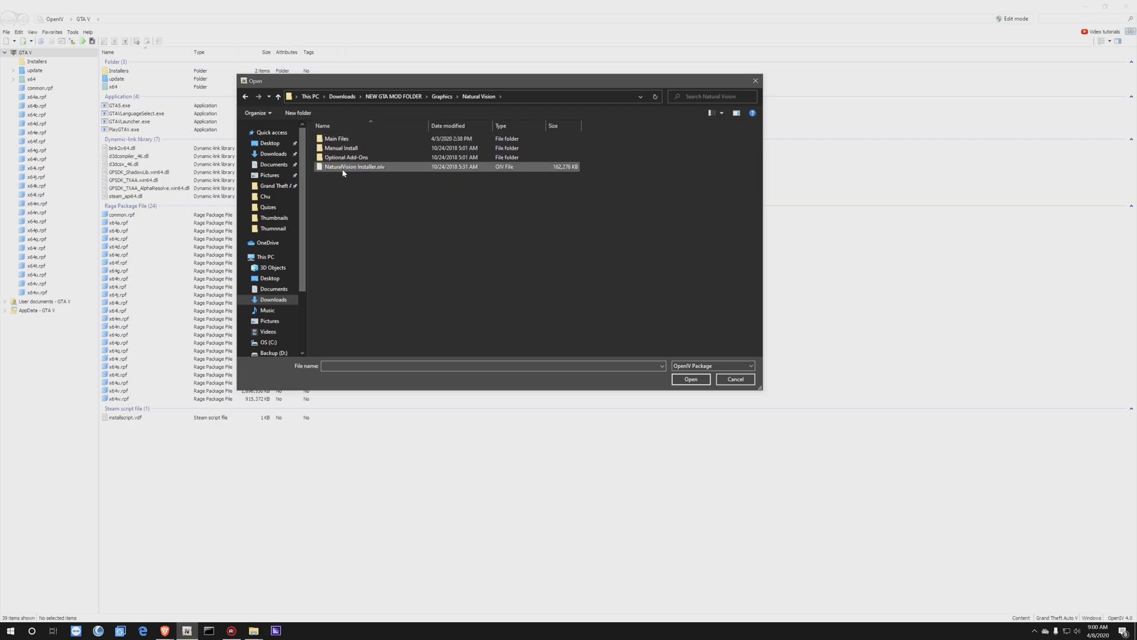
mouse_move(355, 167)
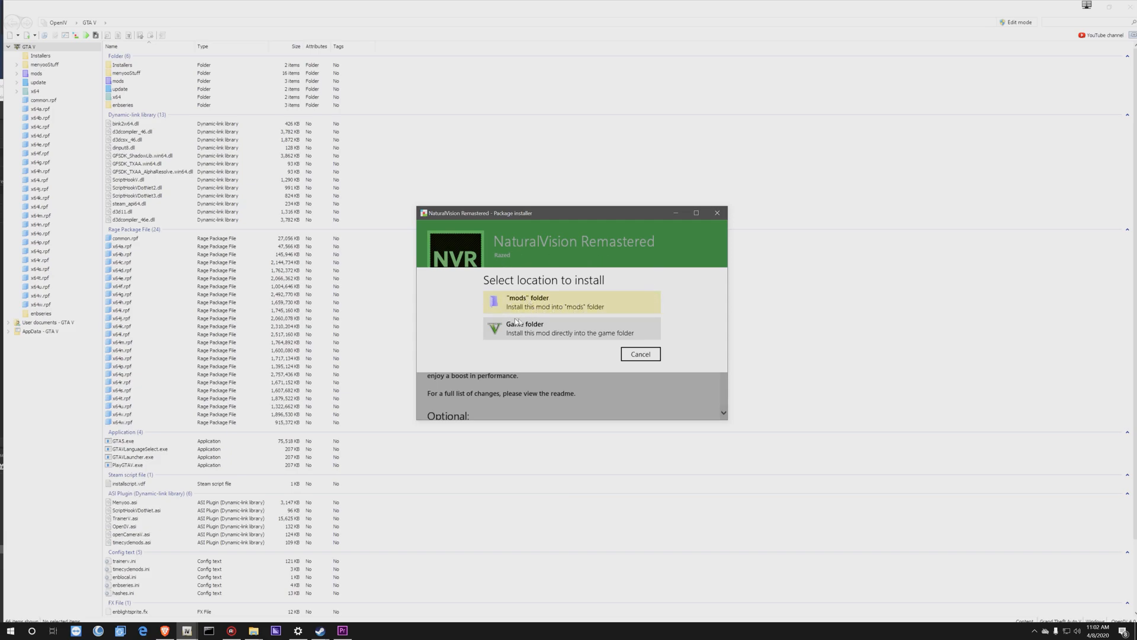
mouse_move(356, 560)
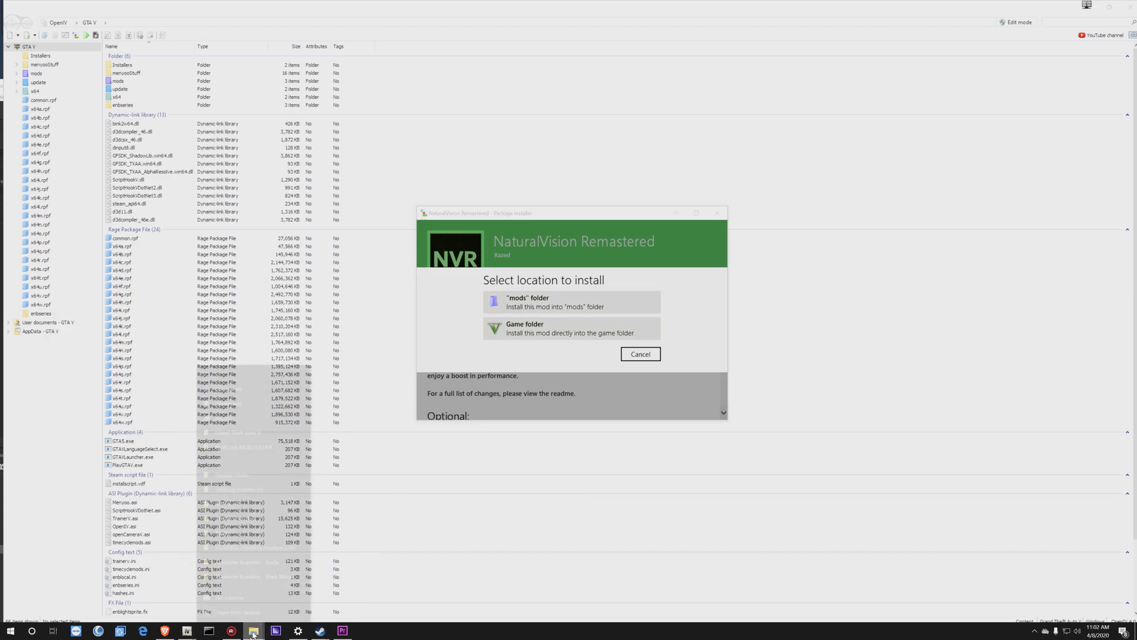
Install NaturalVision Remastered into the game folder, then close the installer after success
right_click(252, 630)
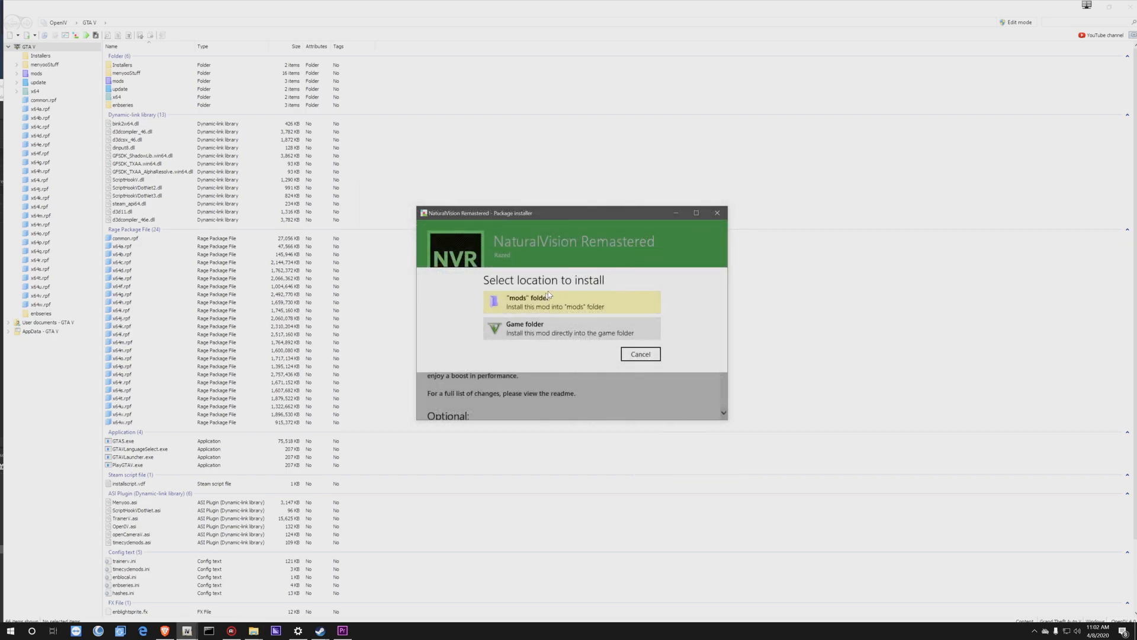
mouse_move(609, 327)
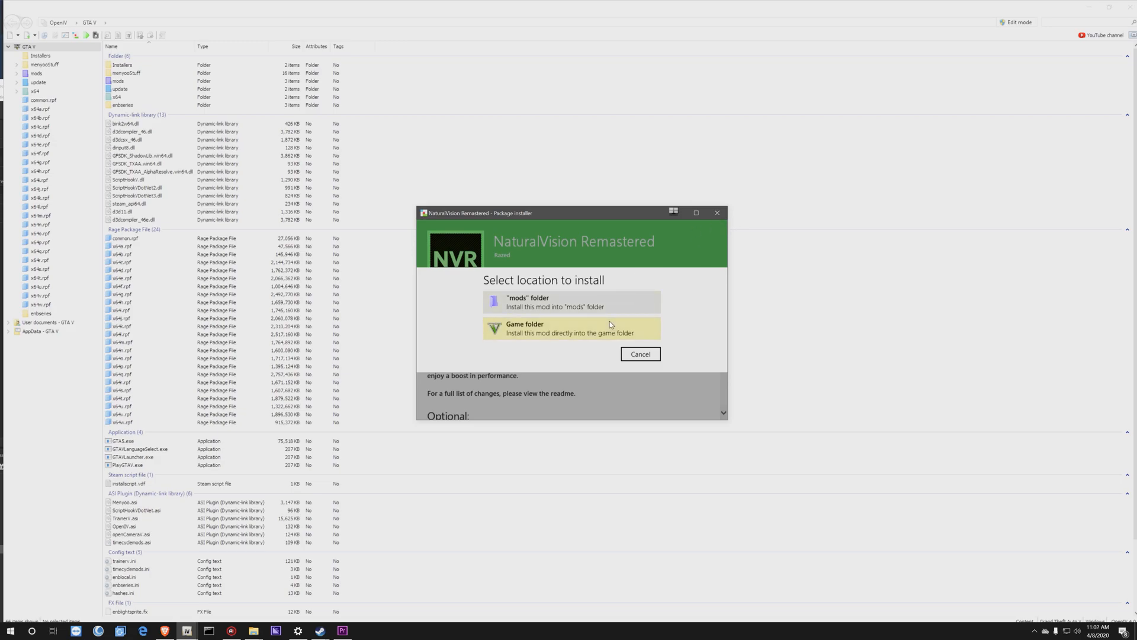
click(571, 301)
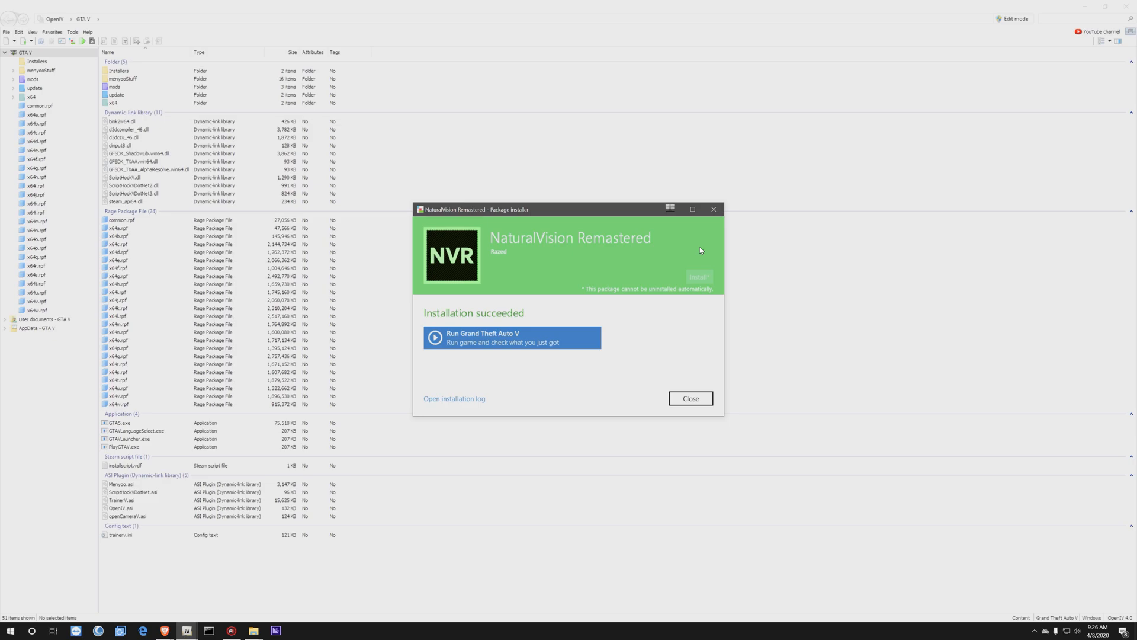
mouse_move(720, 265)
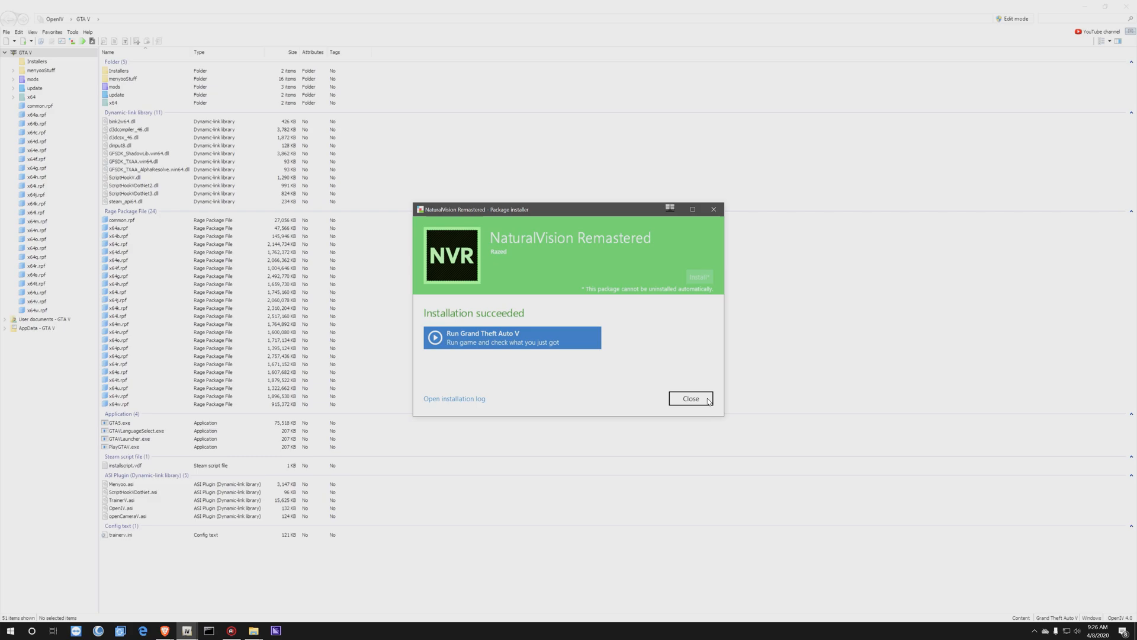
click(689, 398)
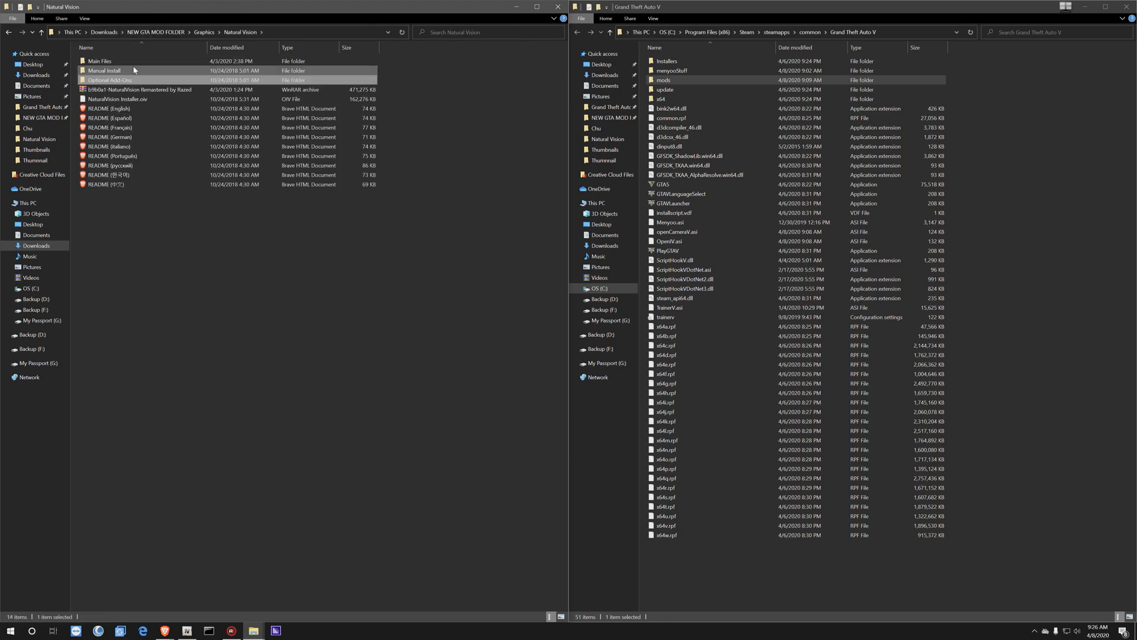
Copy timecyclemods.asi and timecyclemods.ini from Main Files into the Grand Theft Auto V folder
click(101, 60)
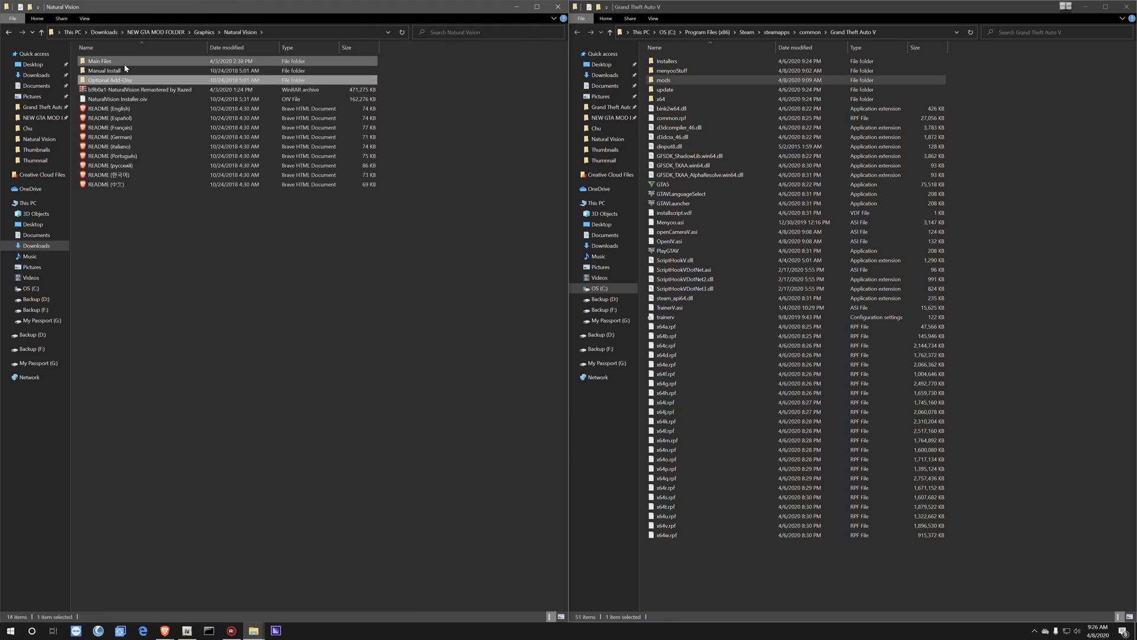
mouse_move(144, 65)
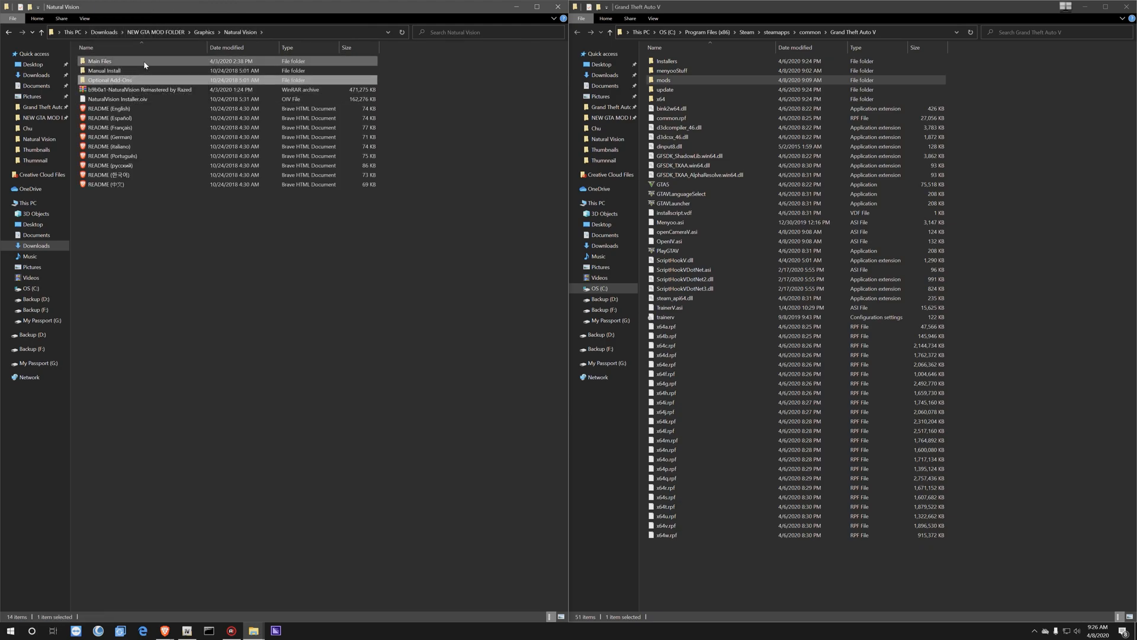
double_click(100, 60)
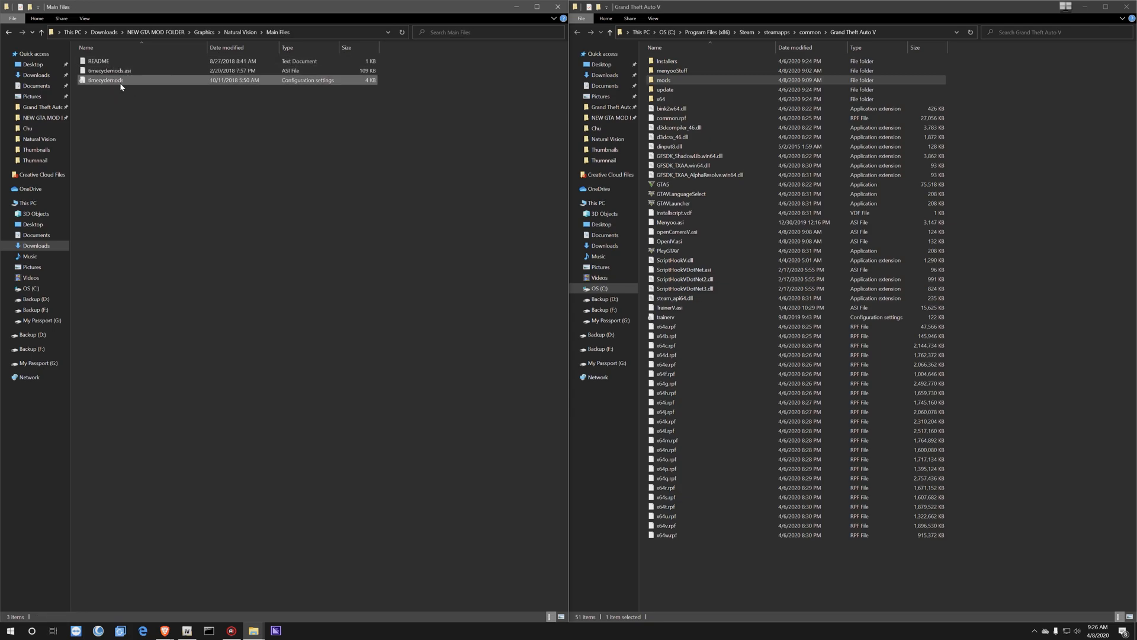
click(109, 71)
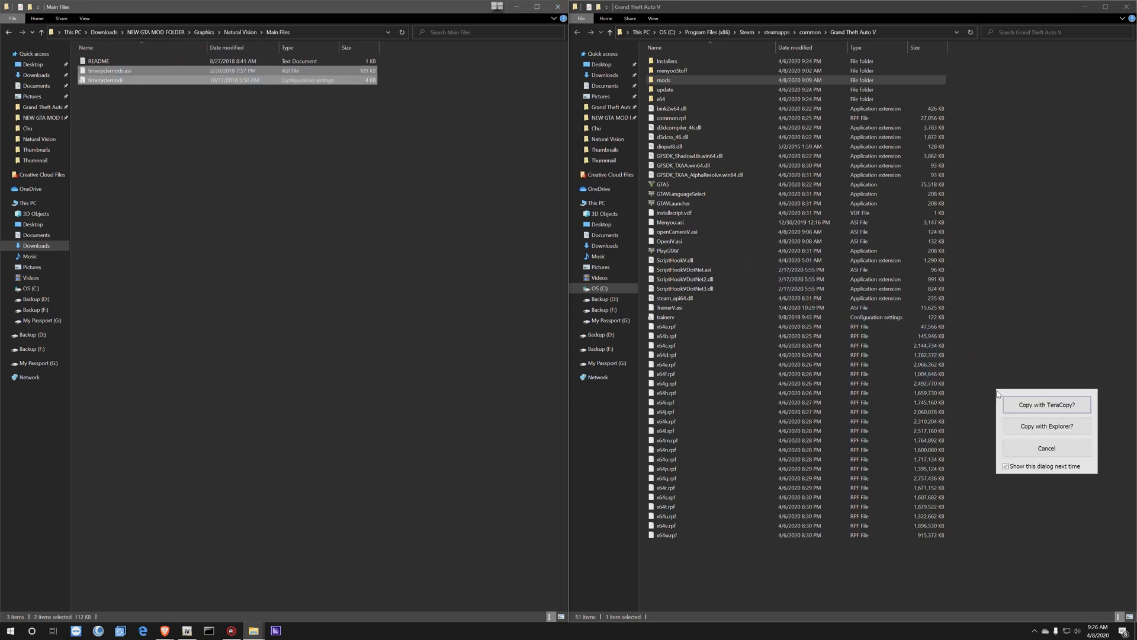
click(1046, 426)
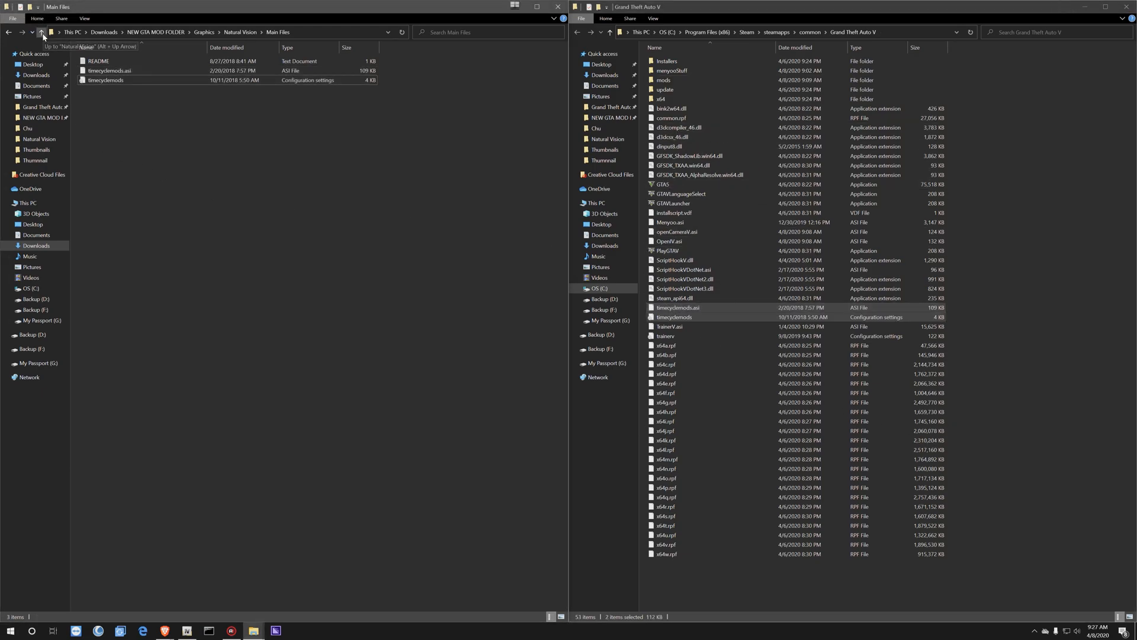
Go back up to the Natural Vision folder and open the Manual Install folder
click(41, 32)
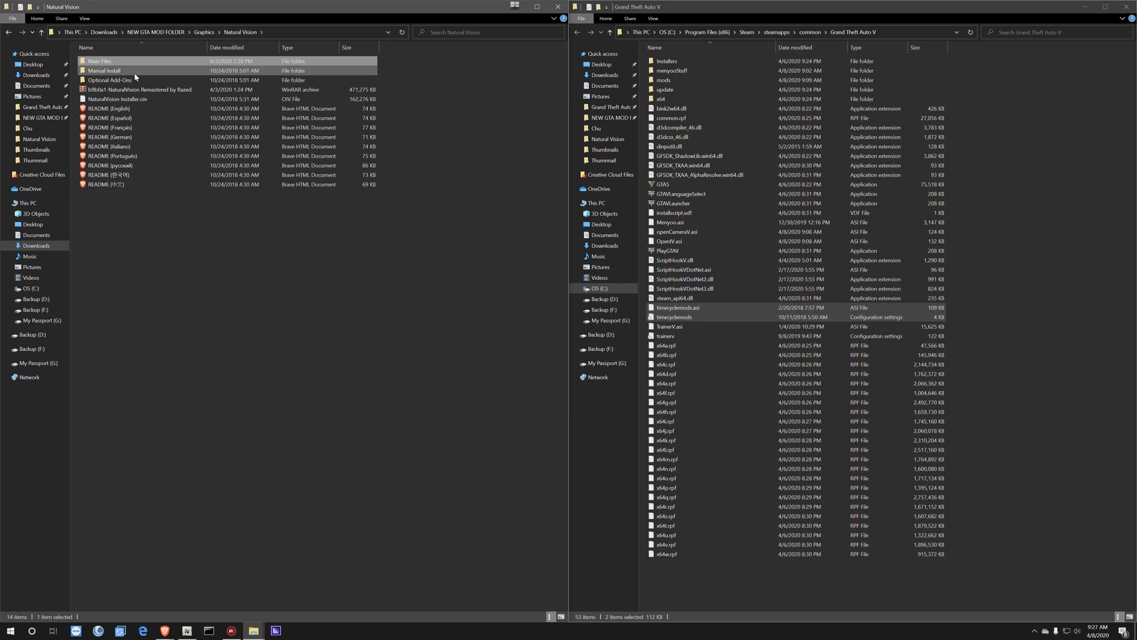
click(105, 70)
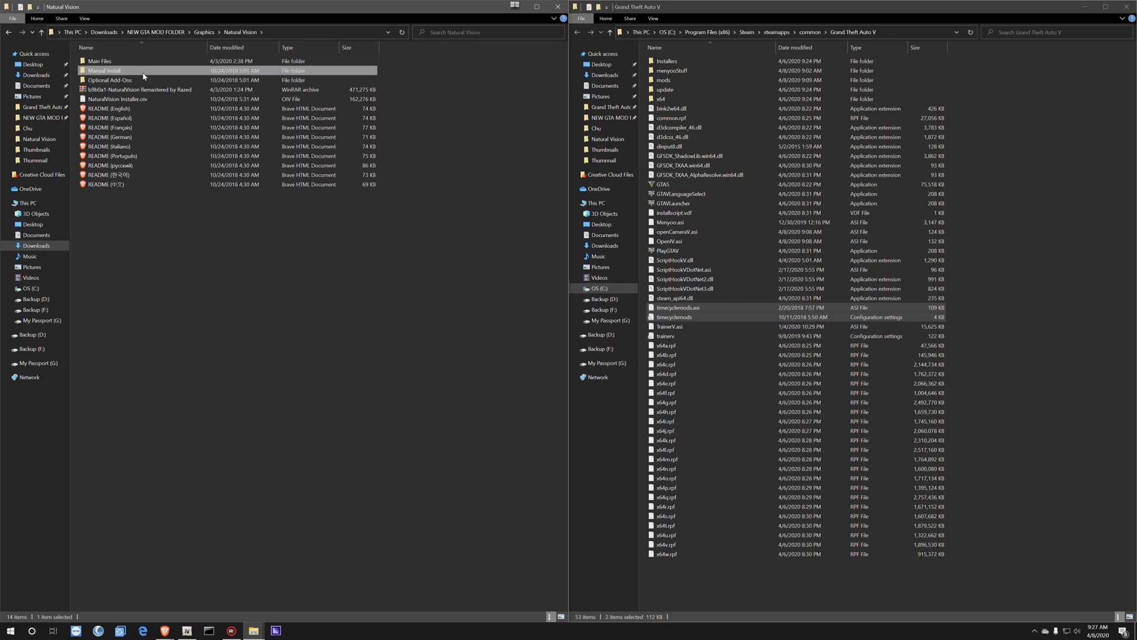
double_click(105, 70)
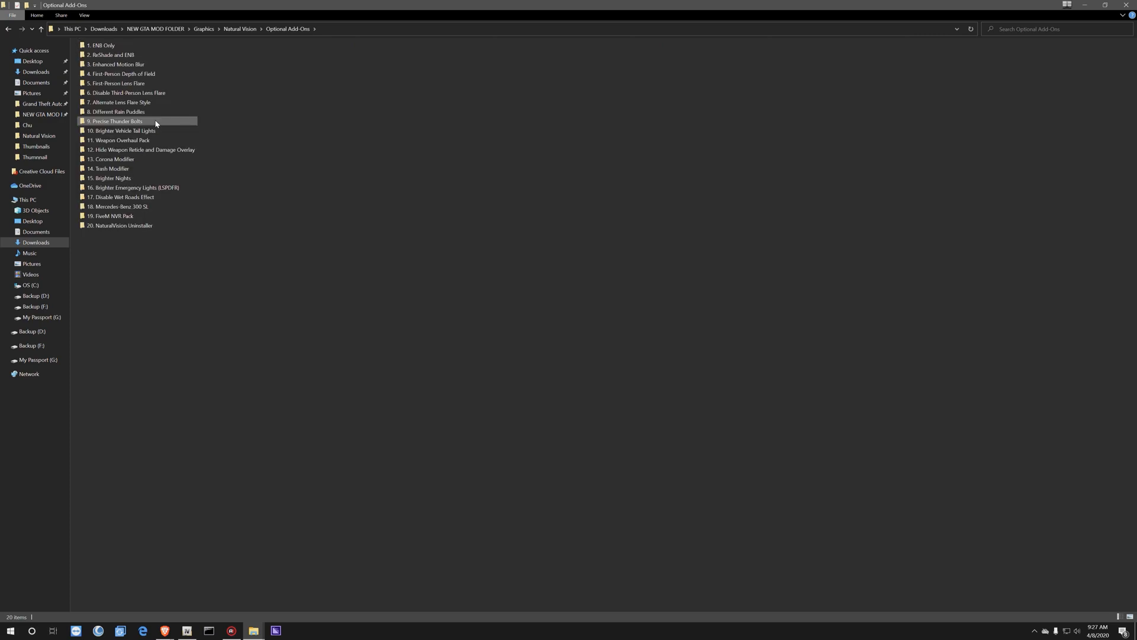
Look through the twenty numbered Optional Add-Ons folders, picking out Brighter Vehicle Tail Lights
click(117, 64)
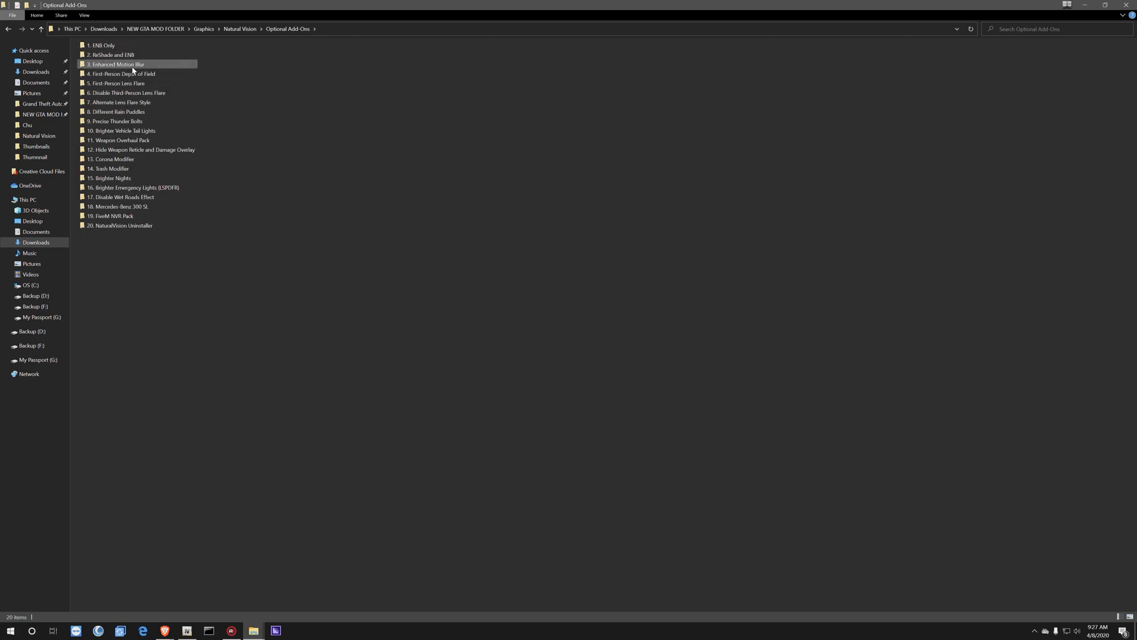
click(122, 73)
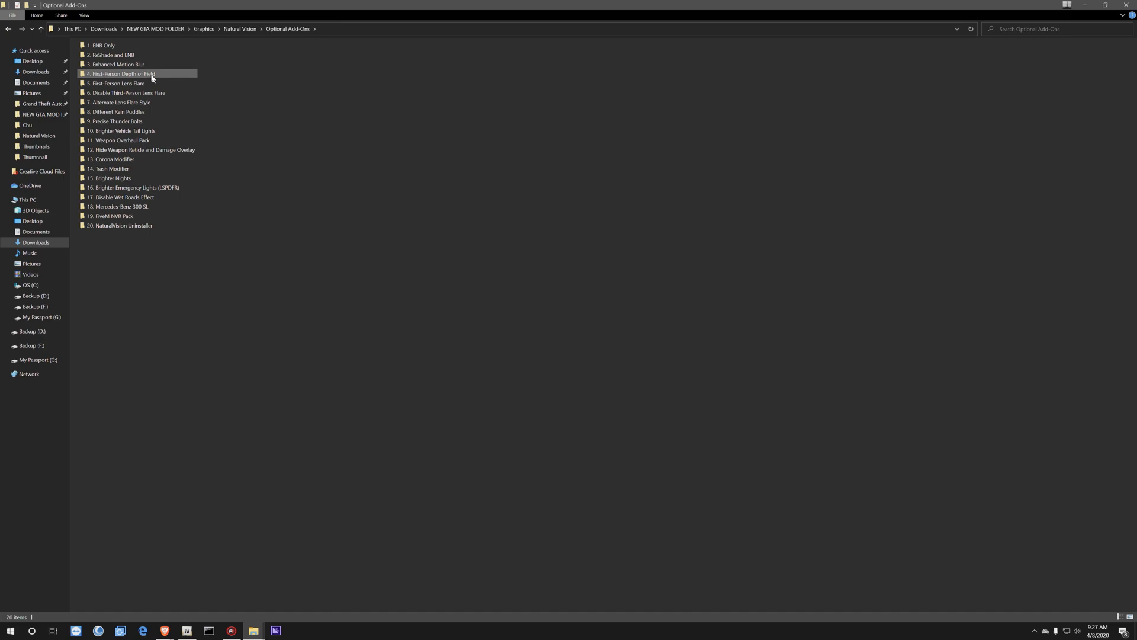
click(127, 93)
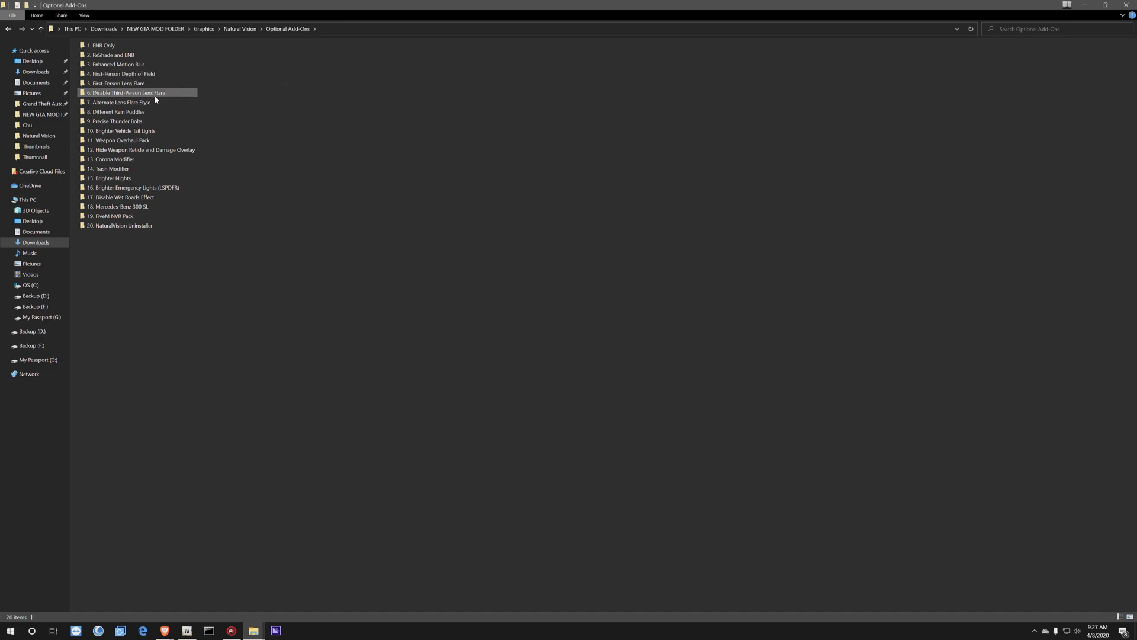
click(120, 140)
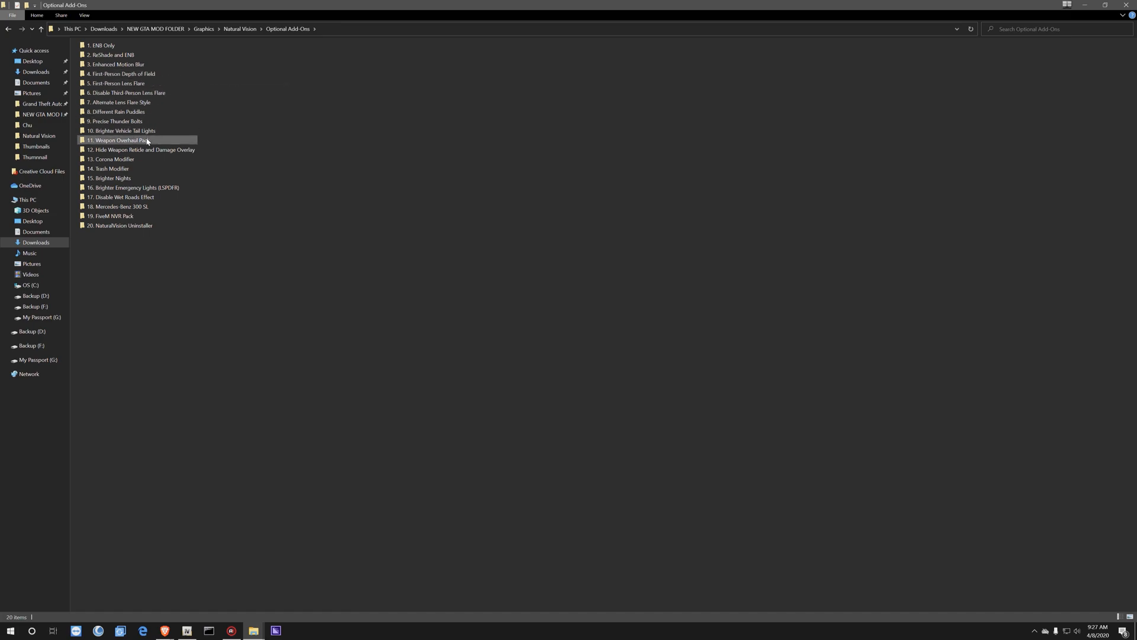
mouse_move(120, 130)
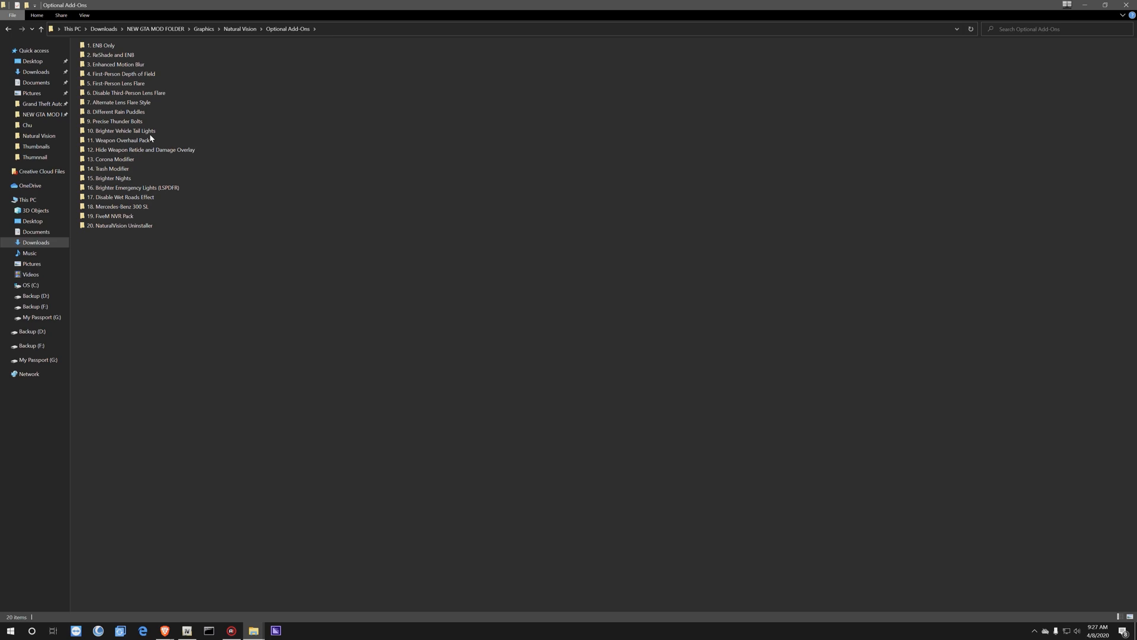
click(122, 130)
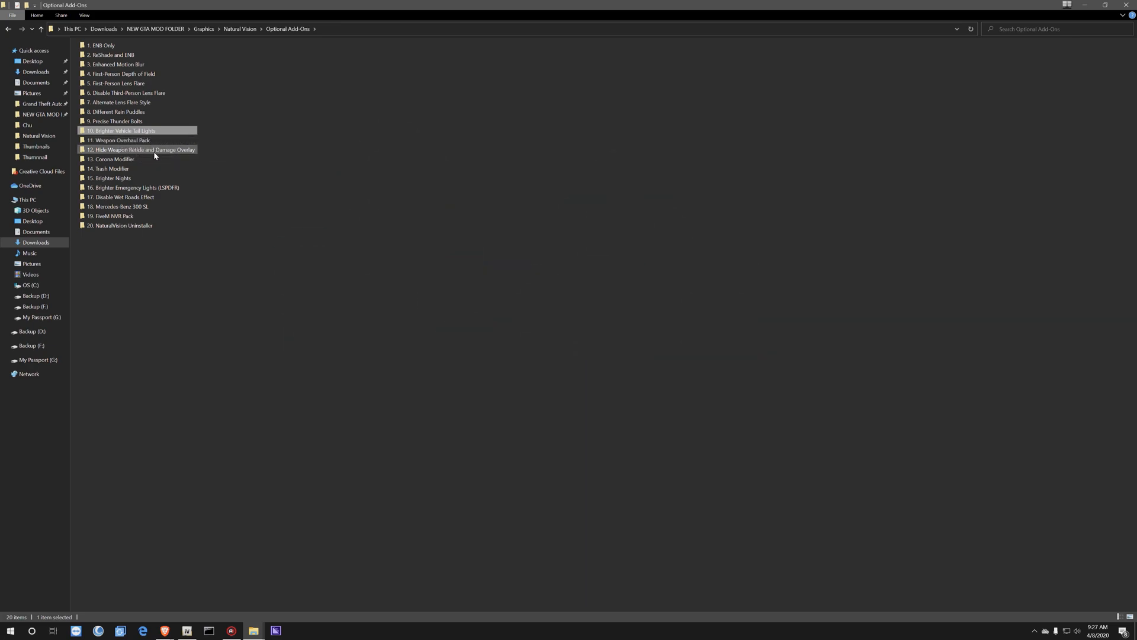
click(119, 206)
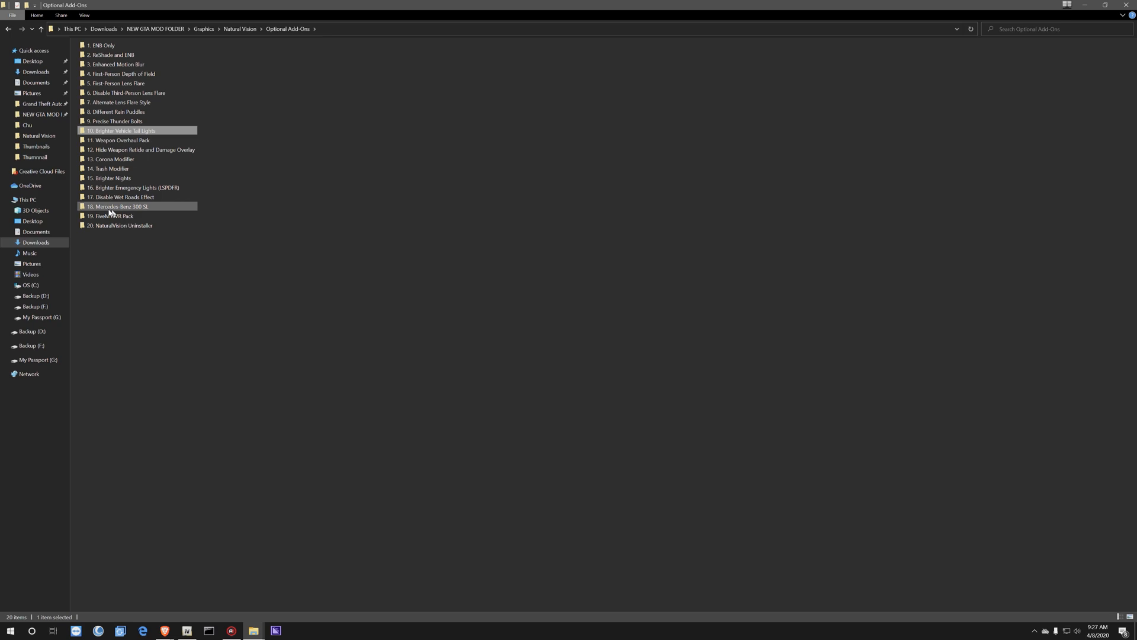
mouse_move(120, 206)
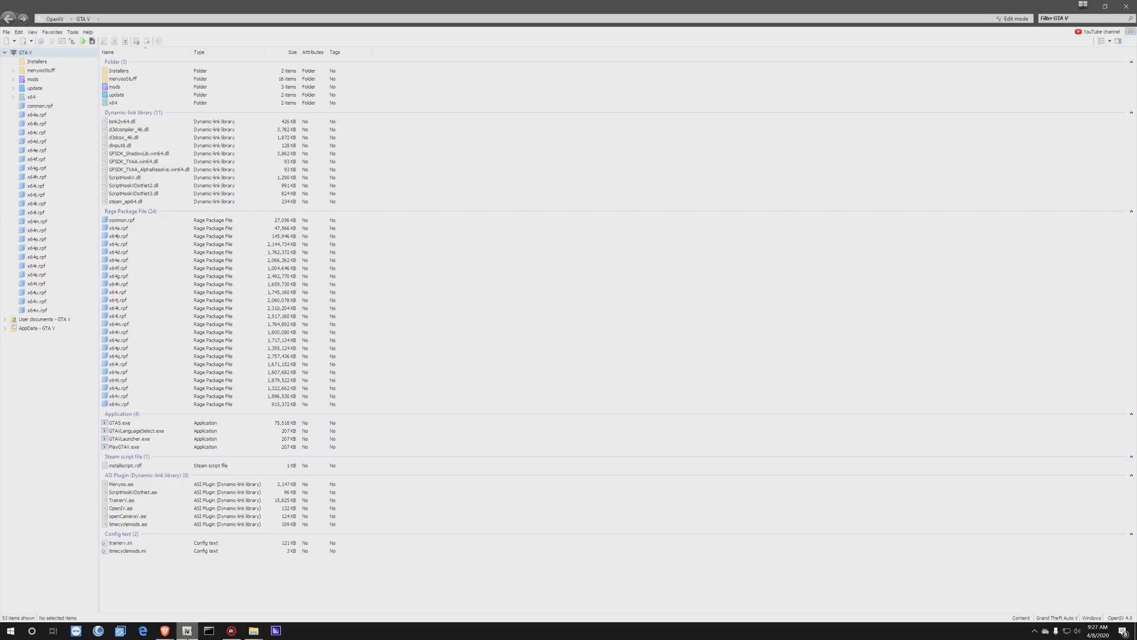
mouse_move(395, 146)
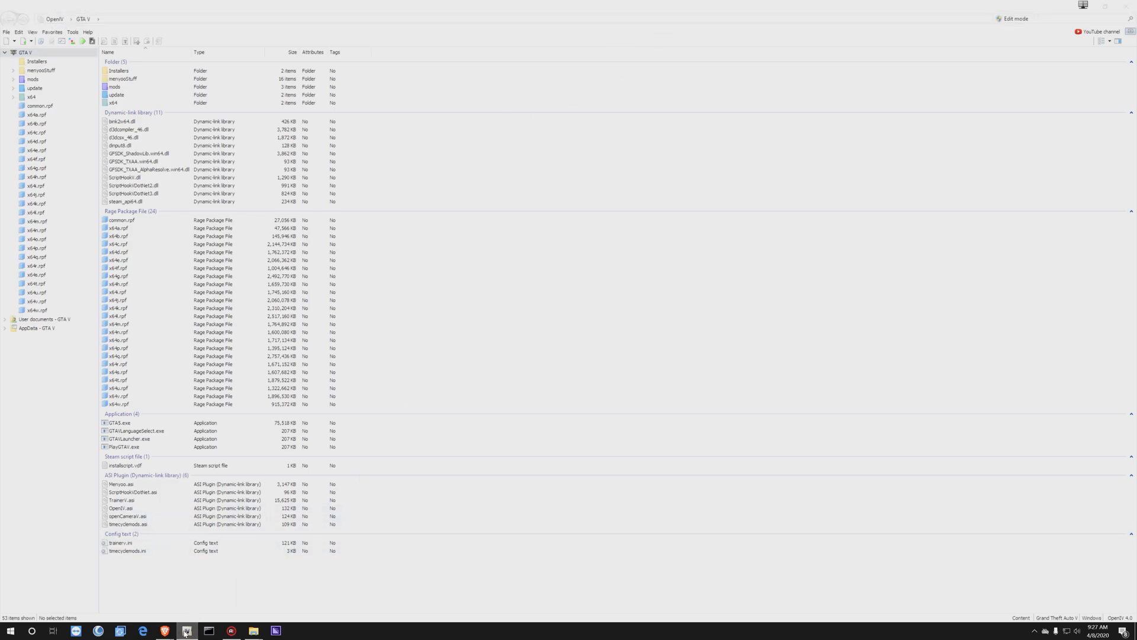
Check OpenIV's GTA V folder for timecyclemods files, then return to the Optional Add-Ons window
click(187, 630)
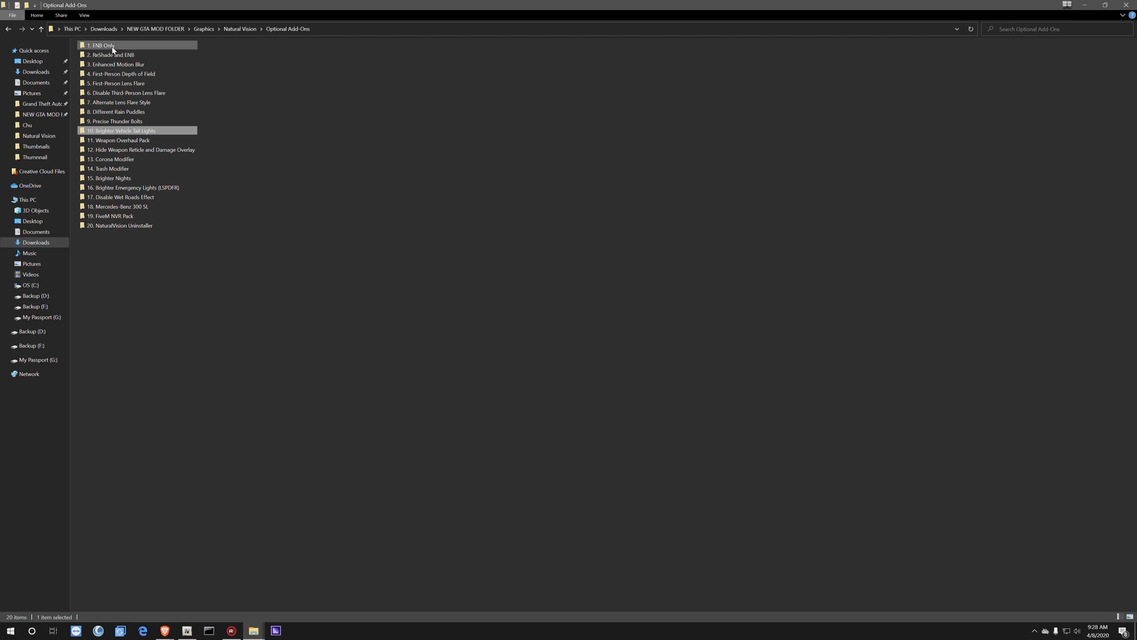
Open 1. ENB Only, view the Normal Preset (Recommended) files, then go back to both presets
double_click(102, 45)
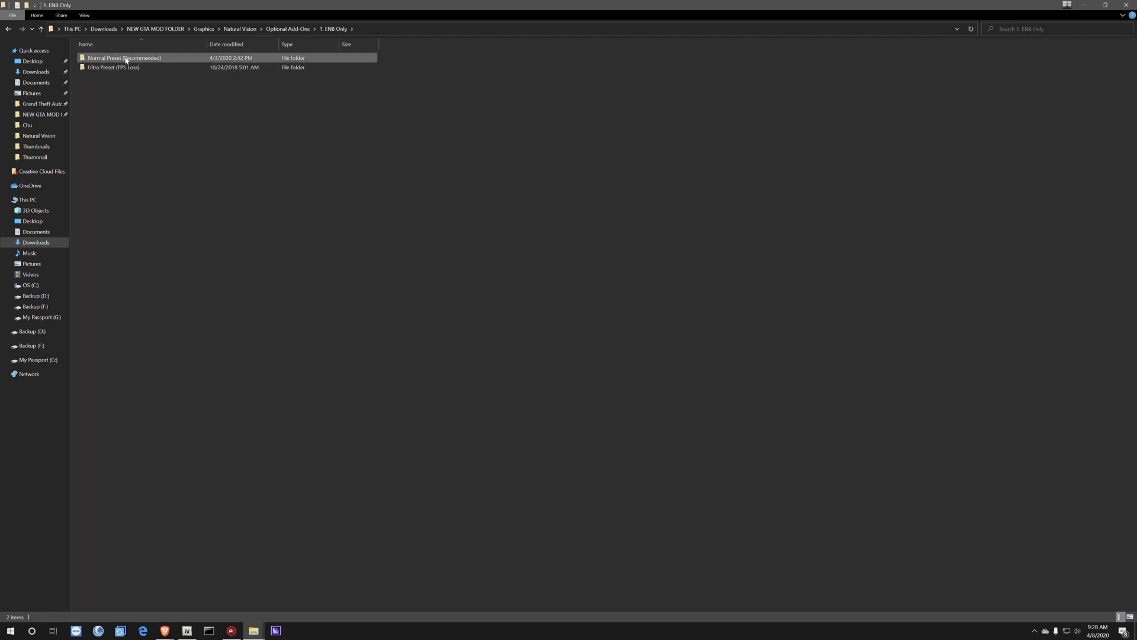
mouse_move(113, 67)
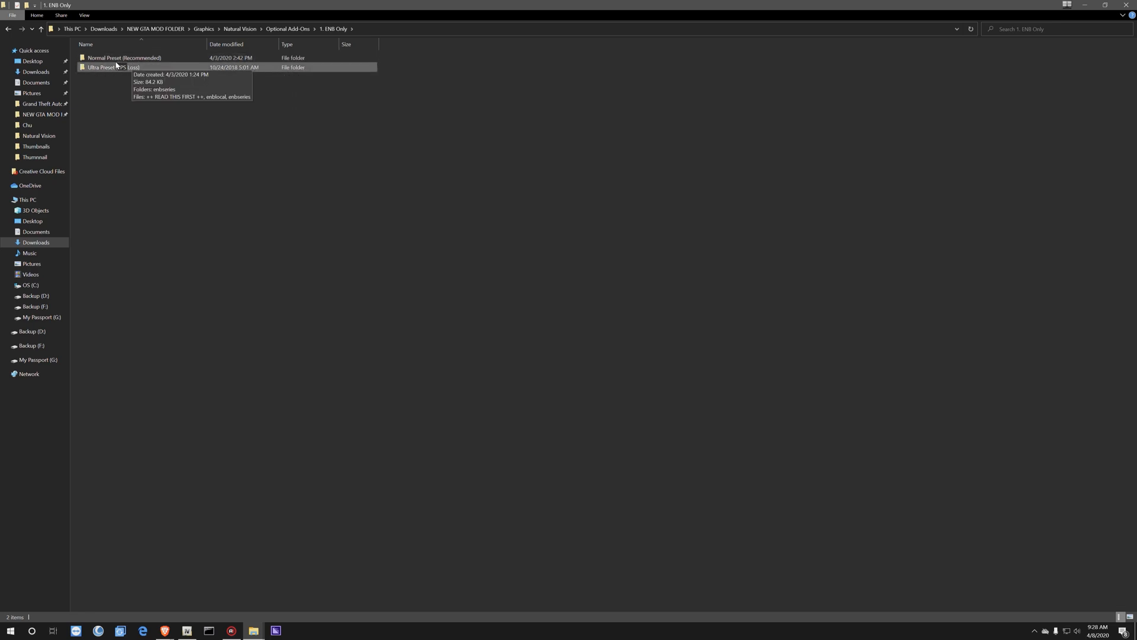
mouse_move(165, 67)
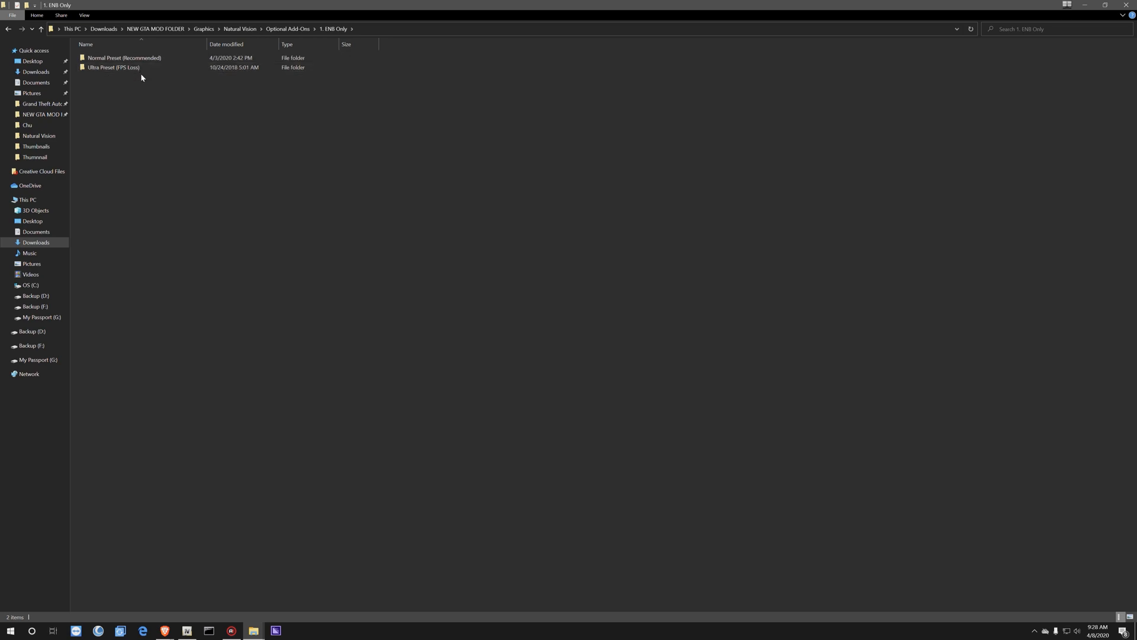
click(113, 67)
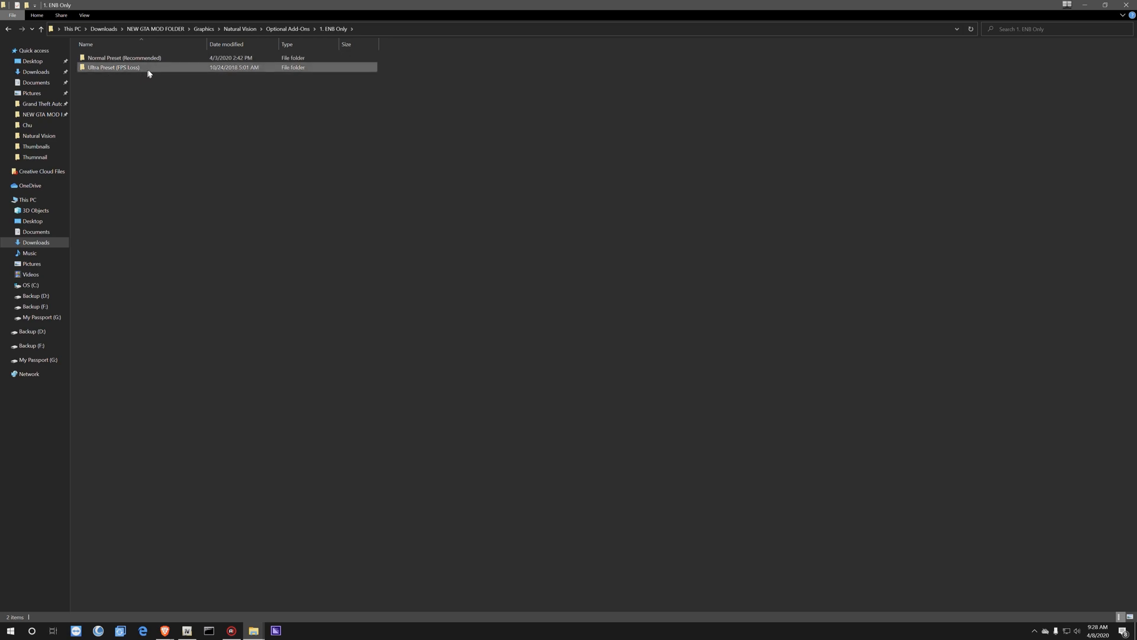
mouse_move(116, 68)
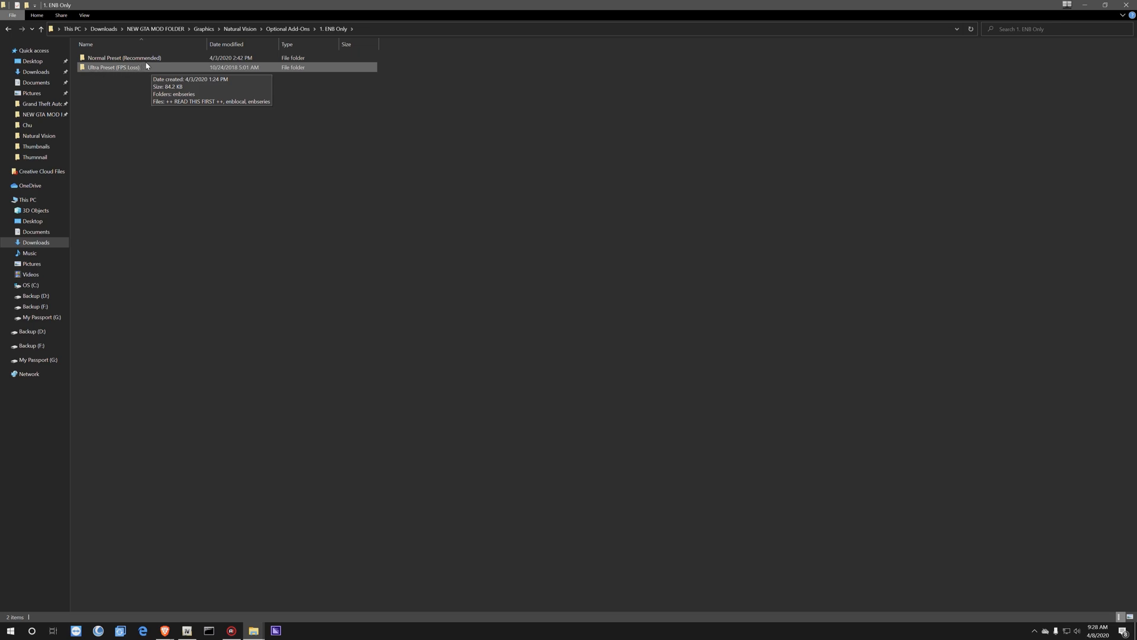
double_click(125, 57)
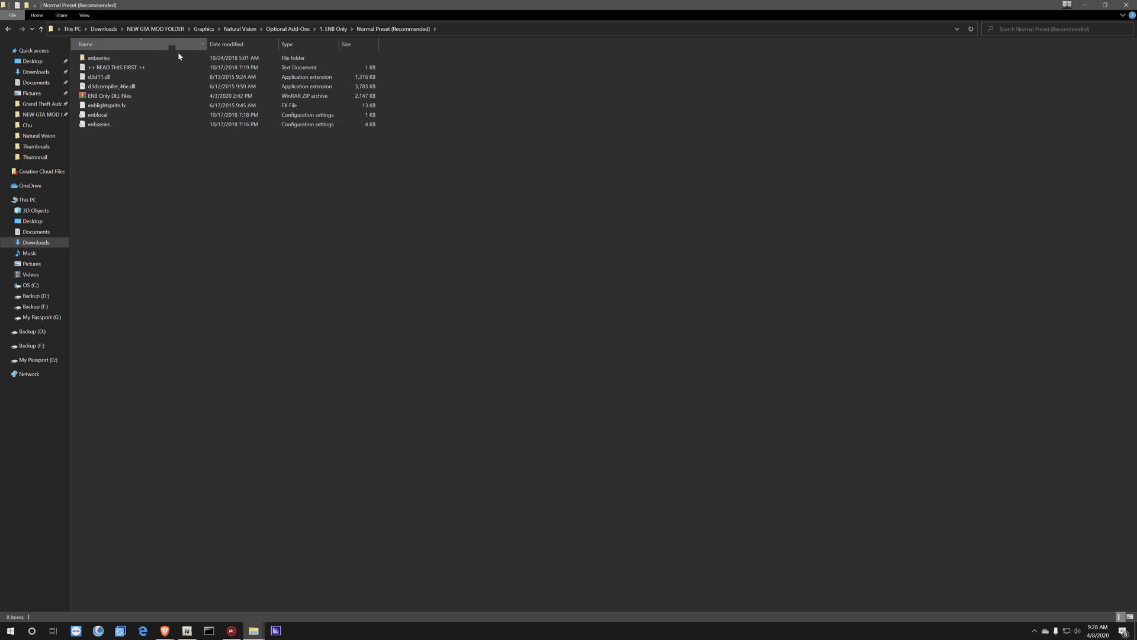
click(109, 94)
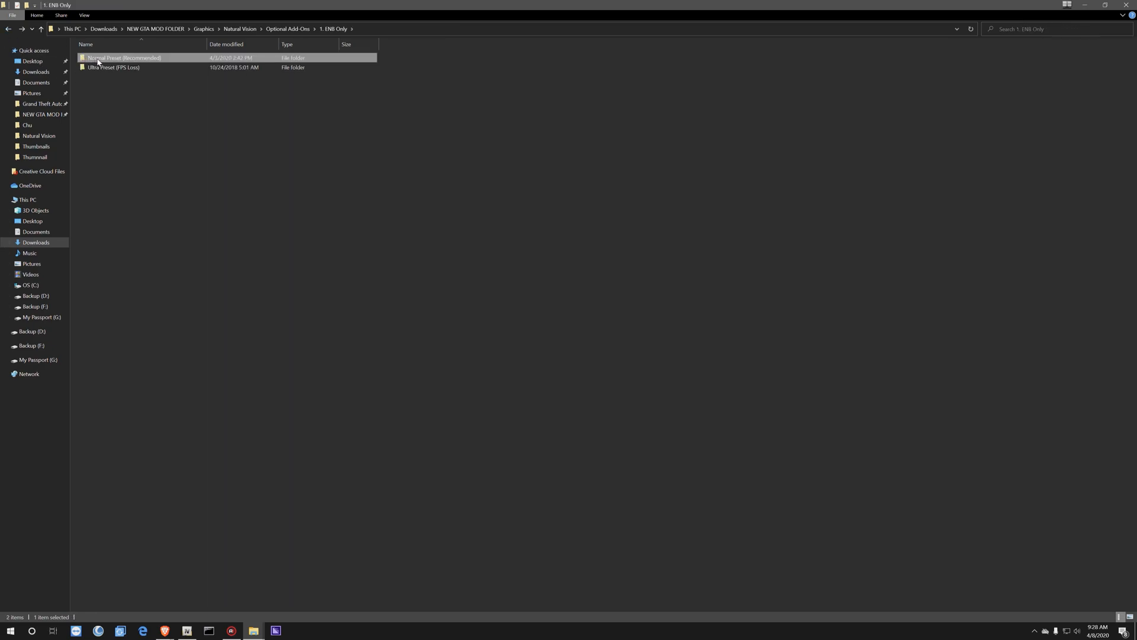
Read the Normal Preset's ++ READ THIS FIRST ++ note and copy the goo.gl/5di5VR ENB DLL link
double_click(123, 58)
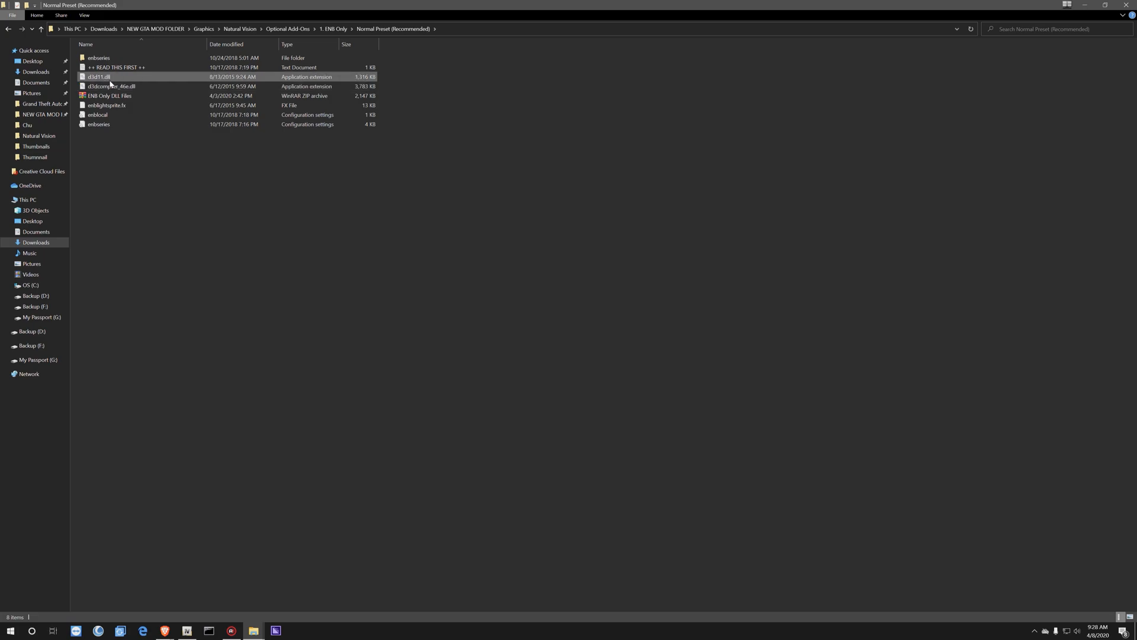
mouse_move(145, 70)
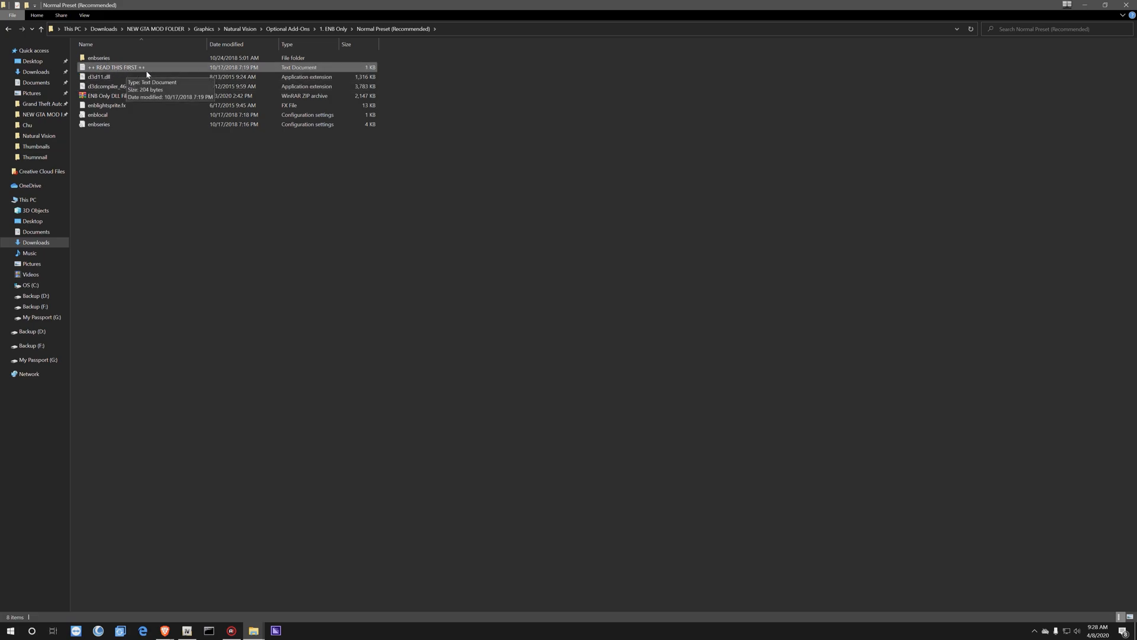
double_click(116, 67)
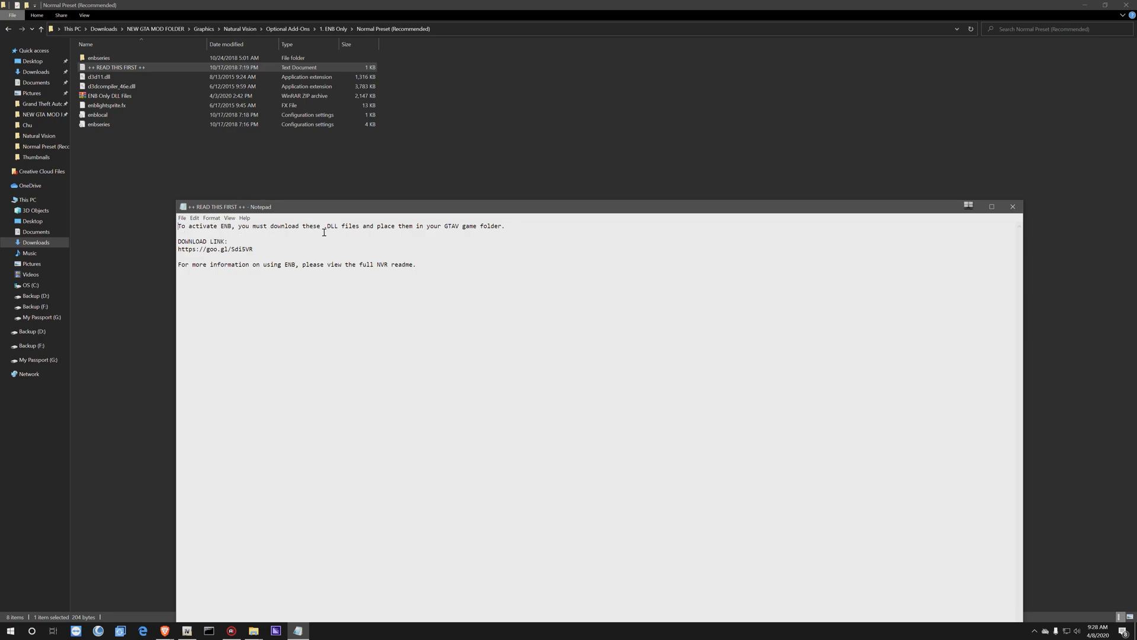
mouse_move(423, 229)
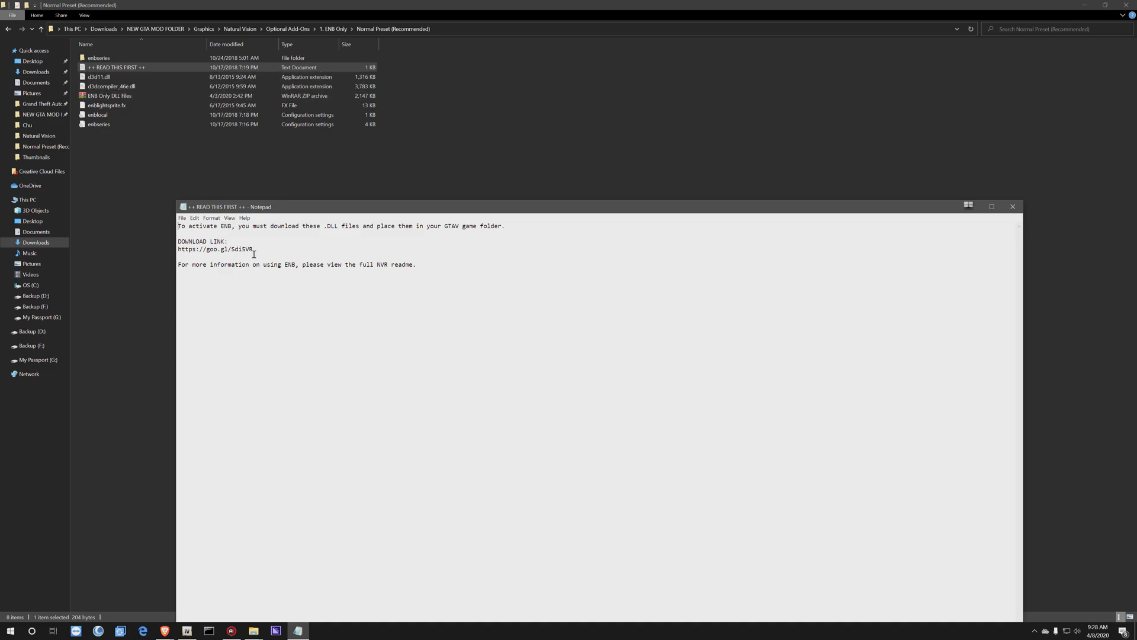
right_click(217, 249)
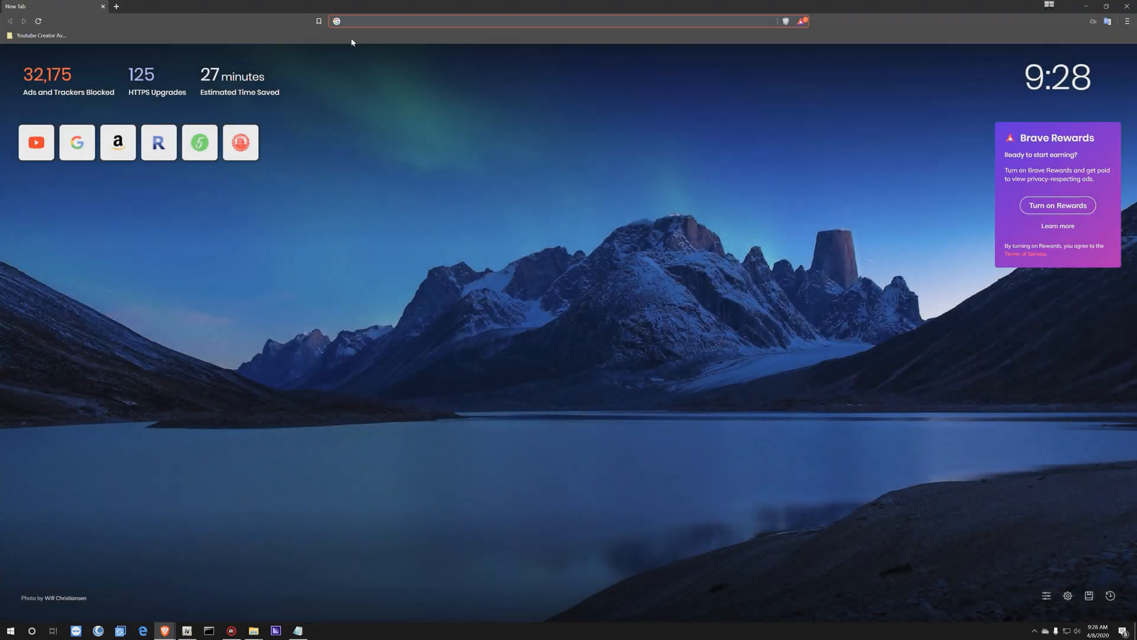
text(goo.gl/5di5VR)
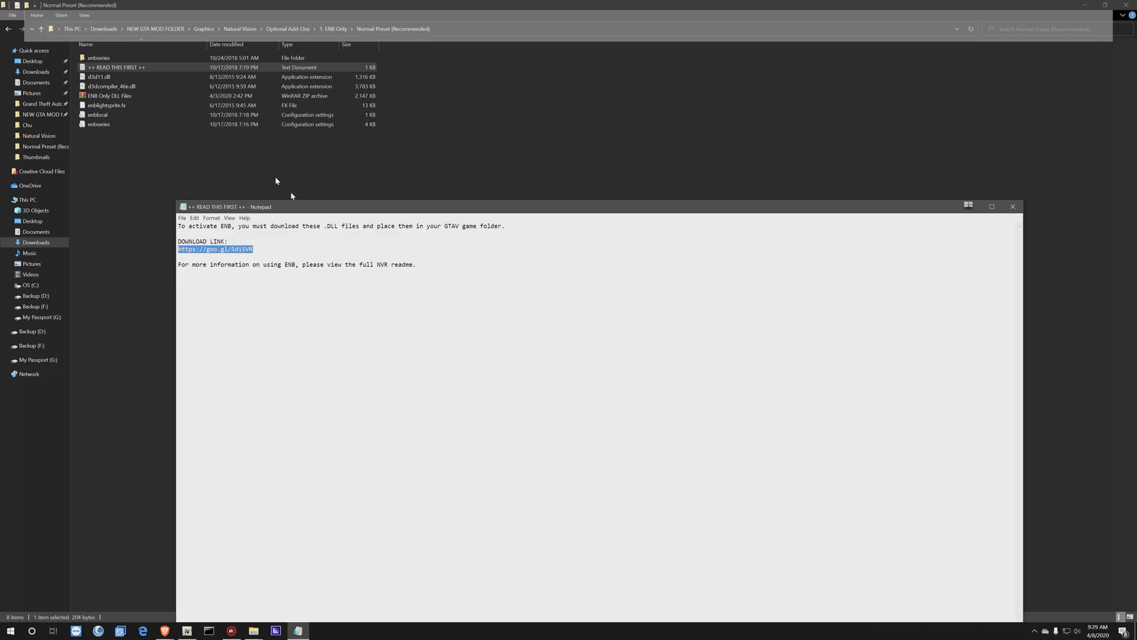
click(1012, 206)
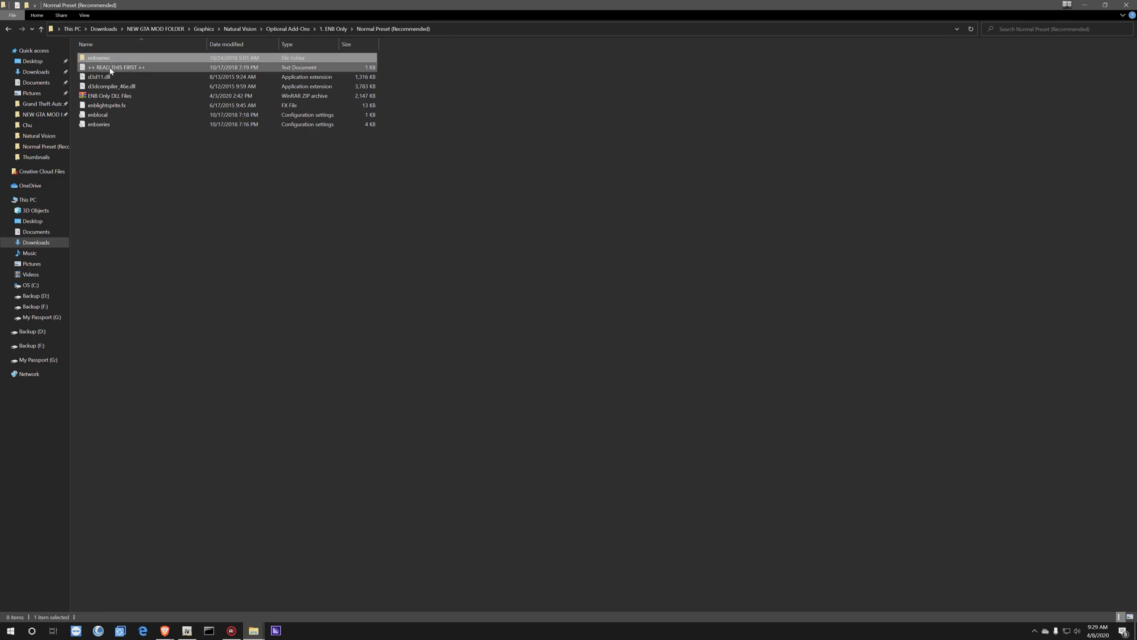
Drag the six Normal Preset ENB files, including d3d11.dll, into the Grand Theft Auto V folder
click(125, 114)
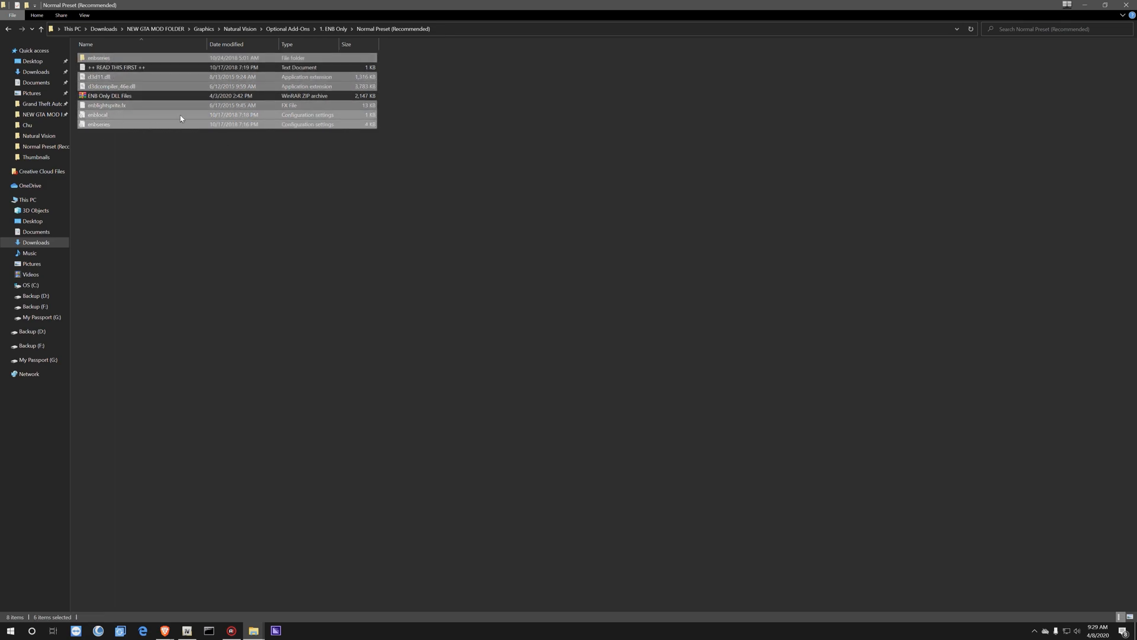
mouse_move(109, 95)
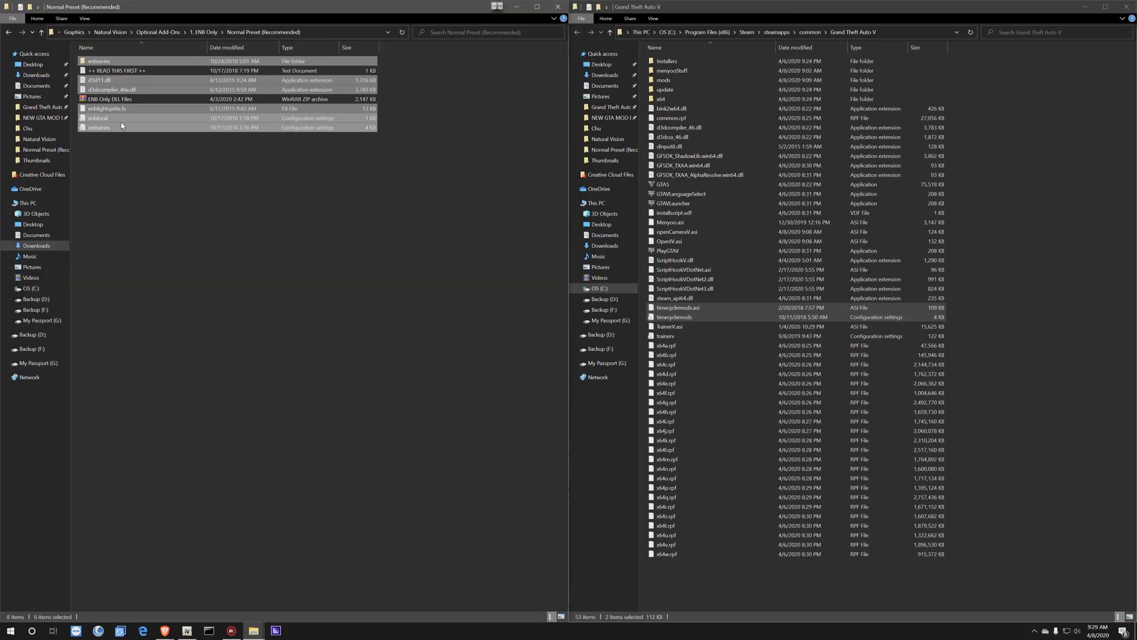
drag(121, 126, 986, 377)
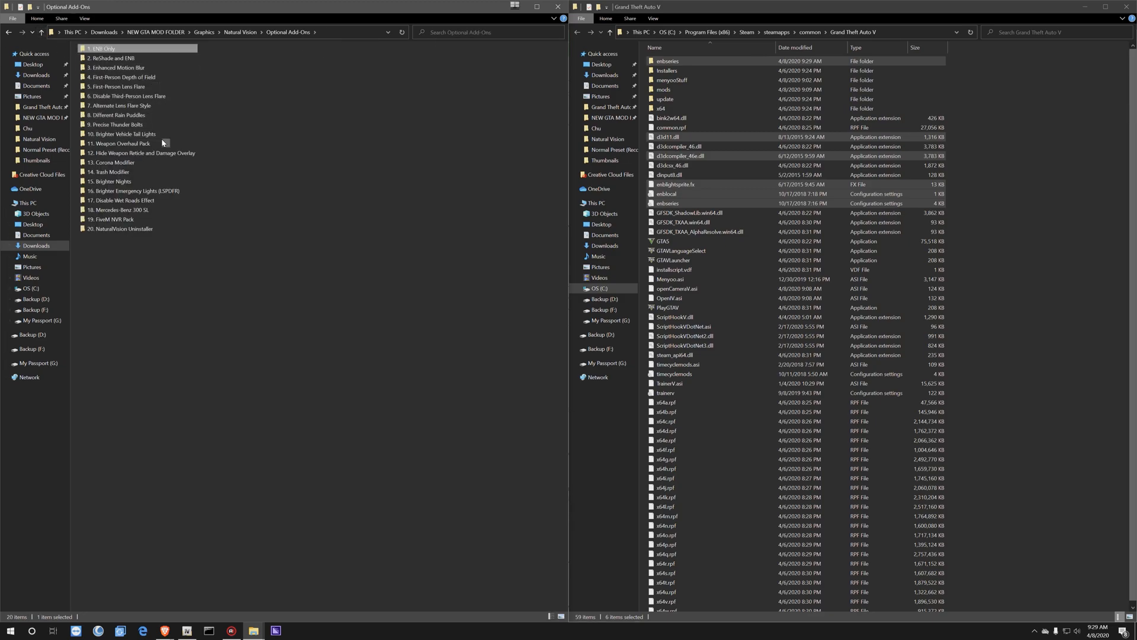
click(113, 181)
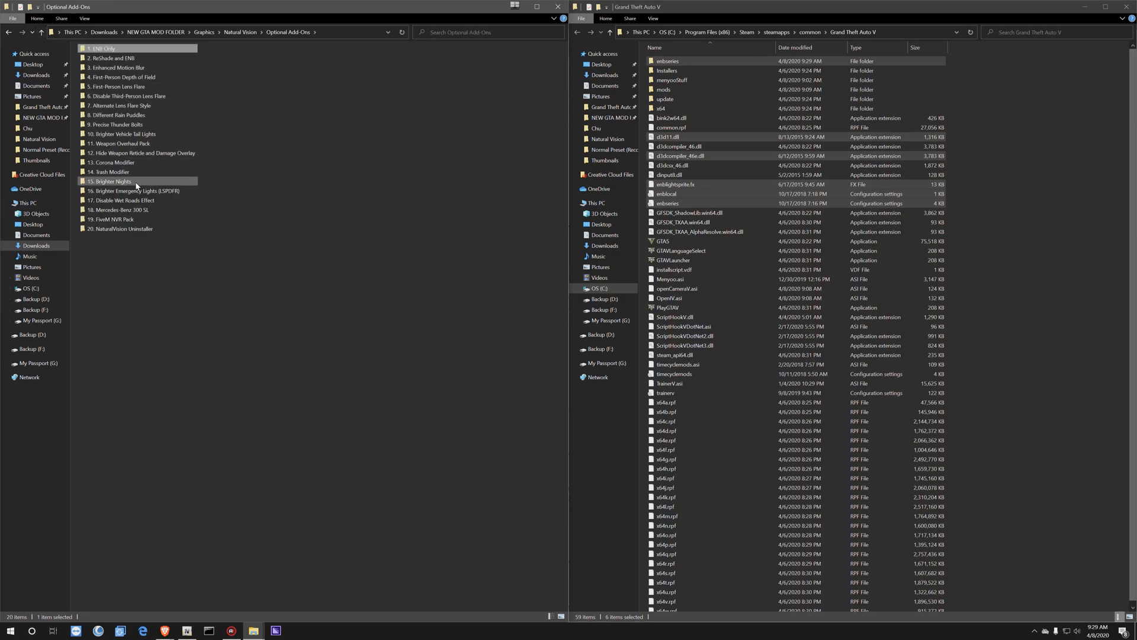
mouse_move(109, 171)
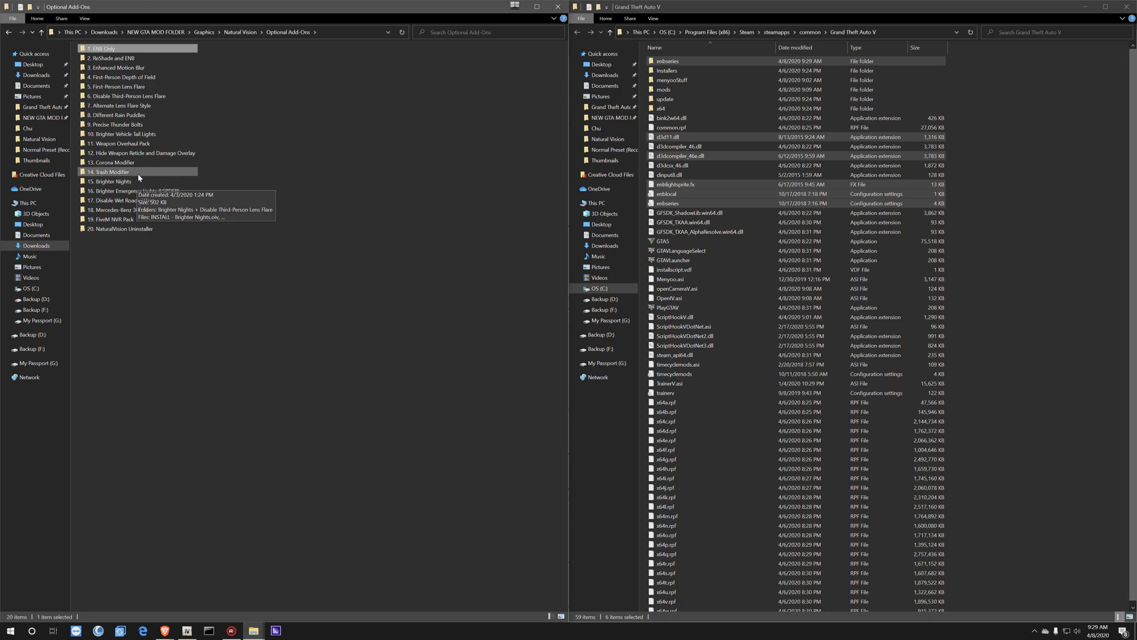
mouse_move(156, 149)
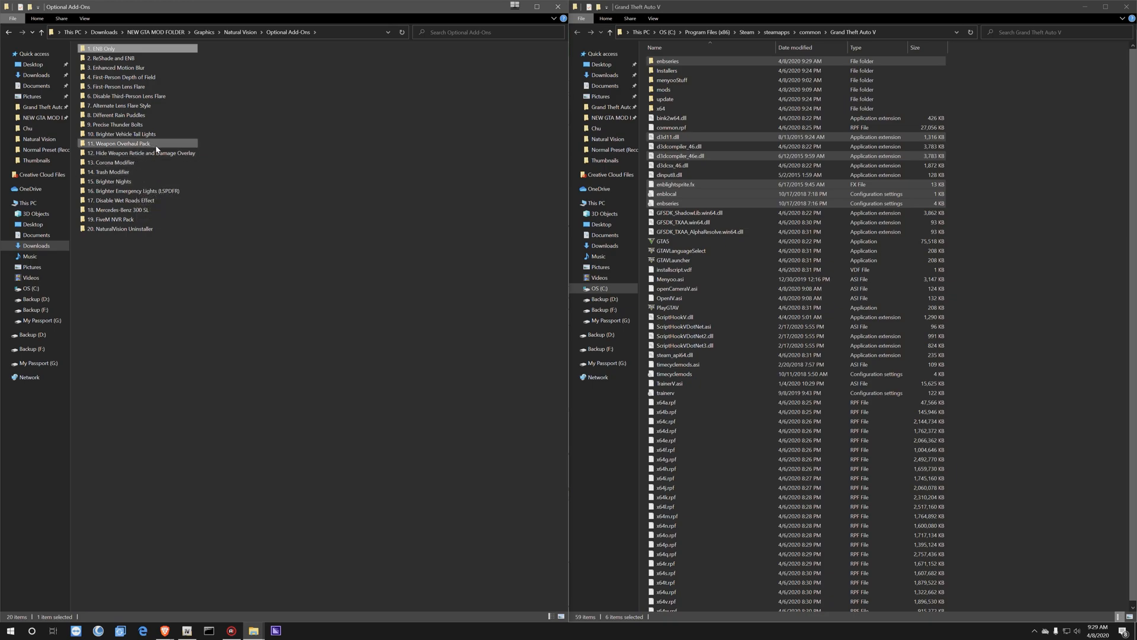
mouse_move(155, 148)
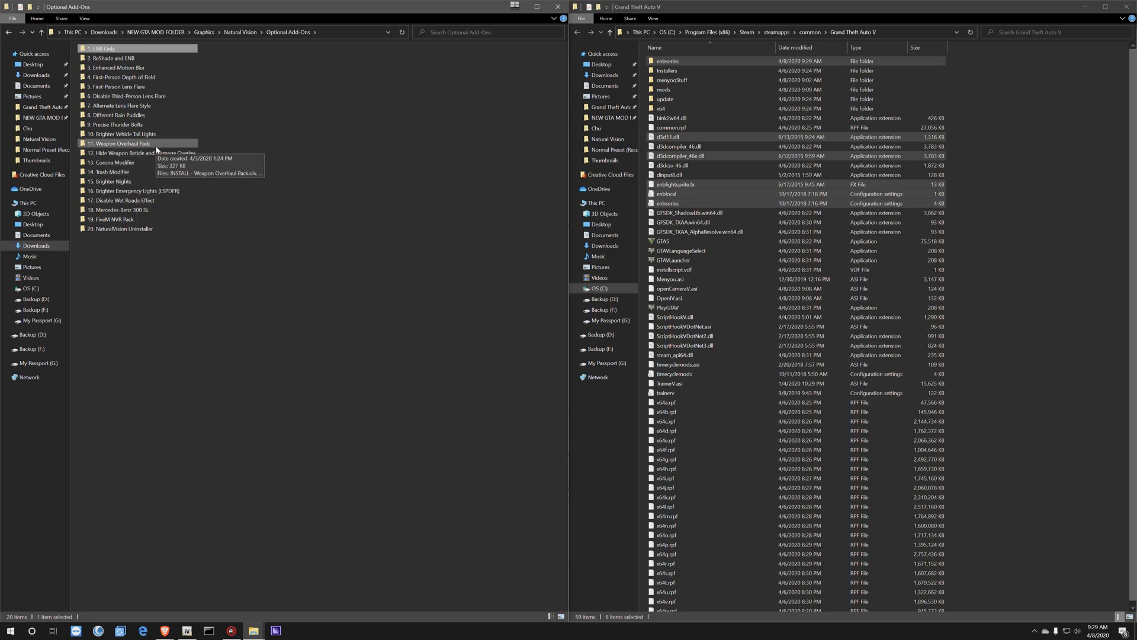
mouse_move(160, 152)
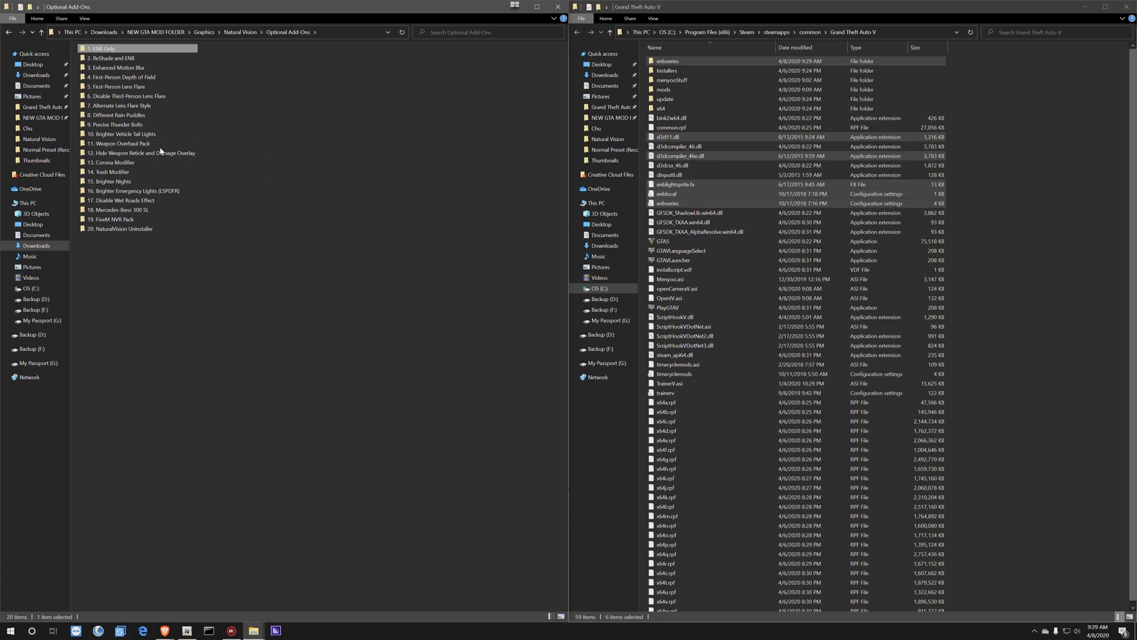
mouse_move(138, 133)
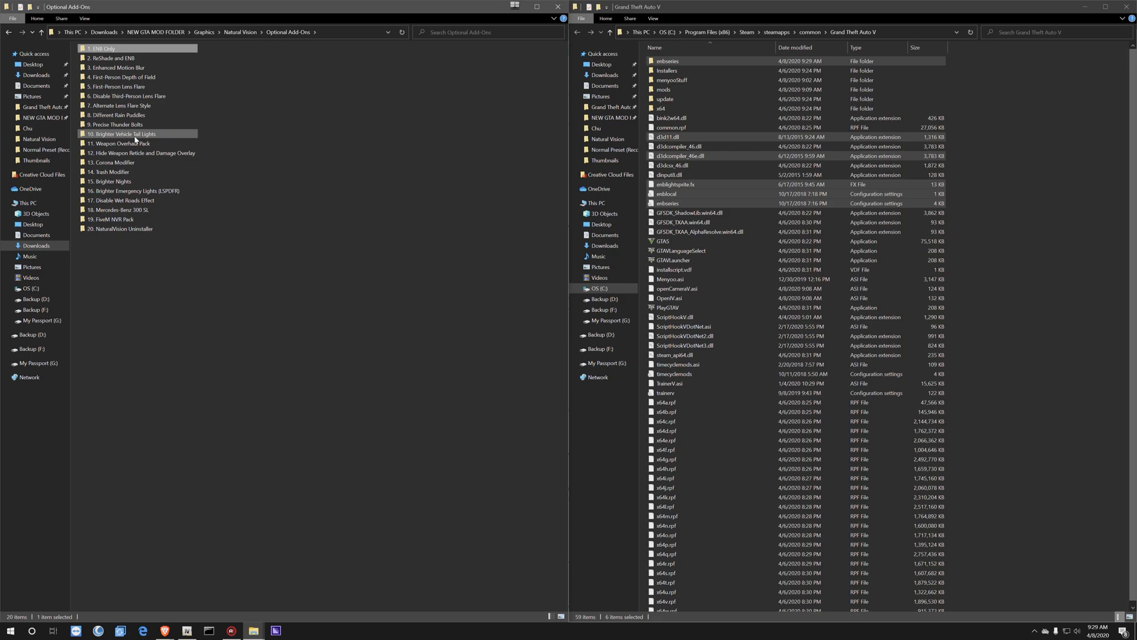
click(124, 143)
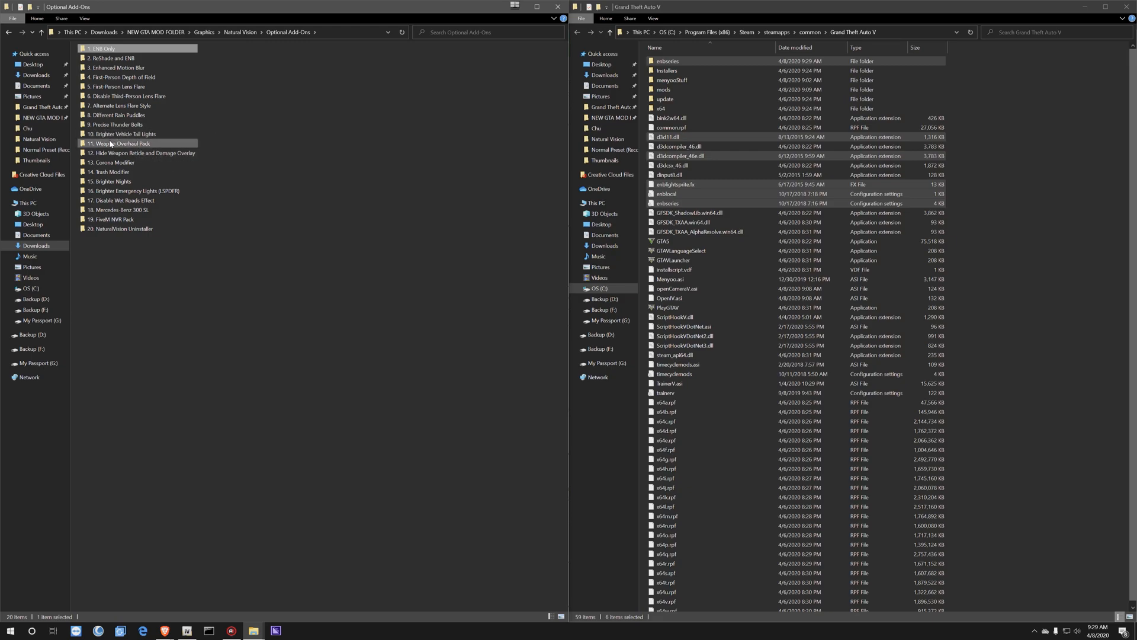
mouse_move(116, 143)
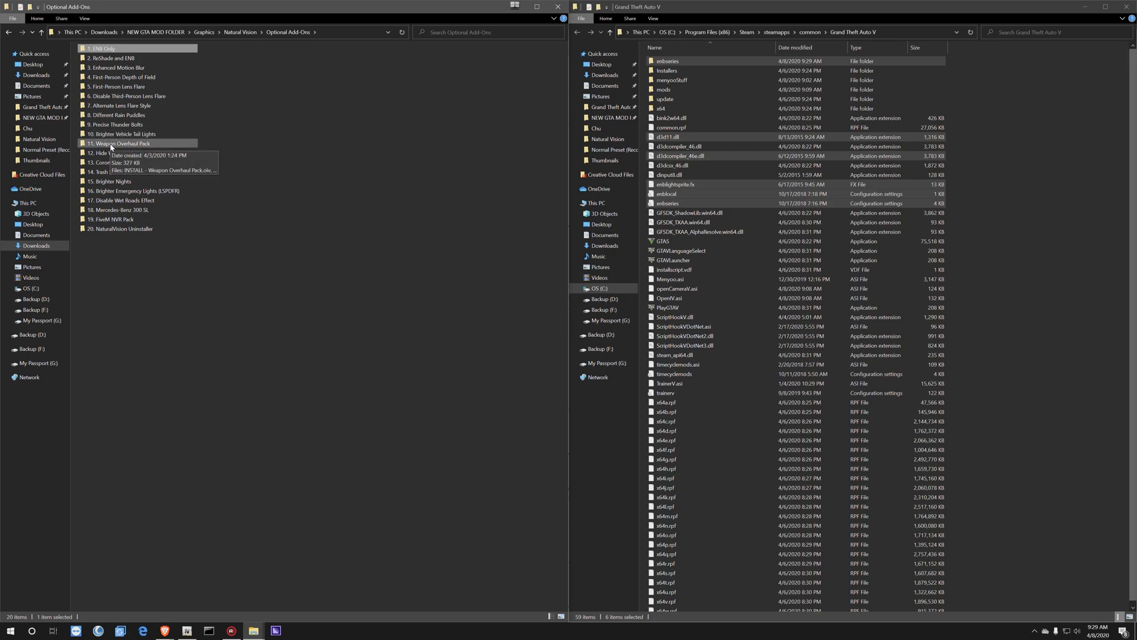
mouse_move(229, 217)
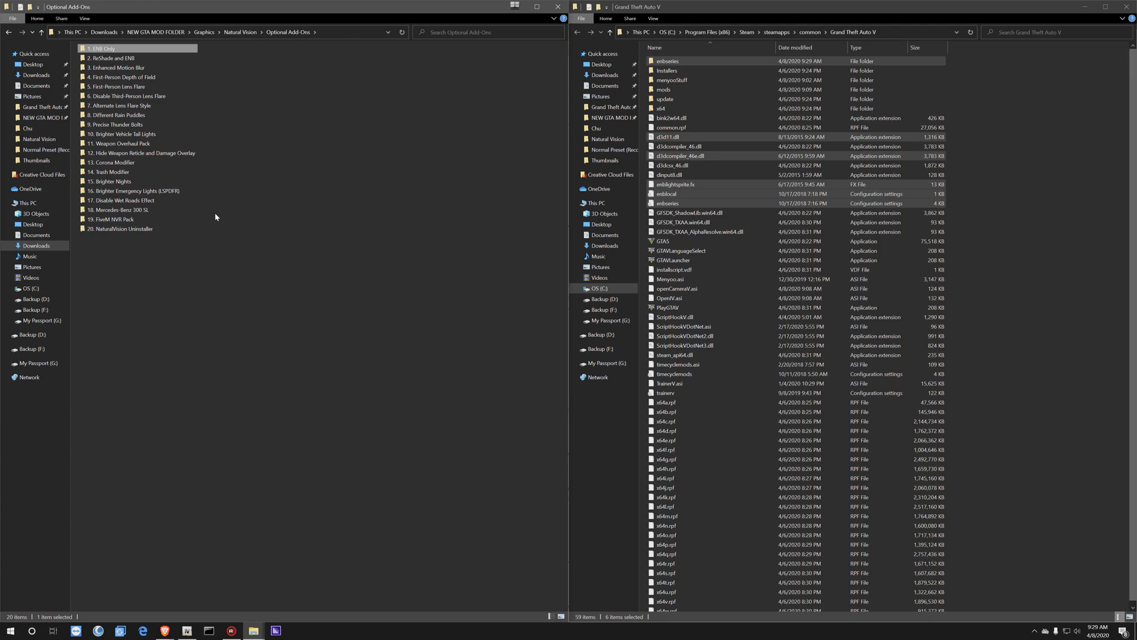
click(120, 86)
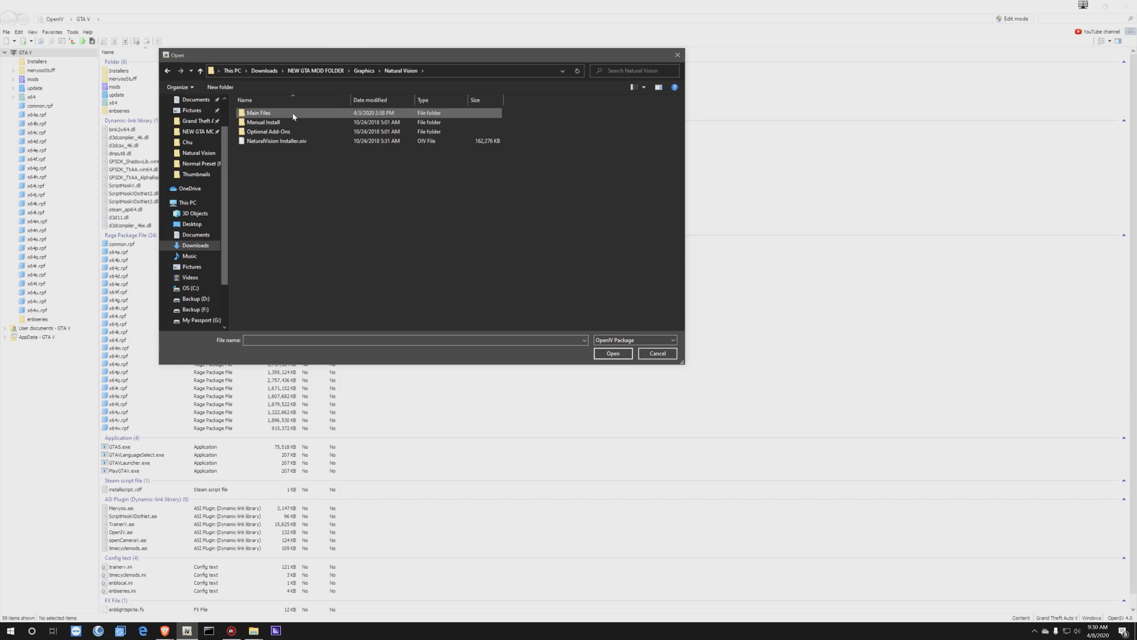
Install the Brighter Nights and Weapon Overhaul Pack add-ons from the Optional Add-Ons folder
click(268, 132)
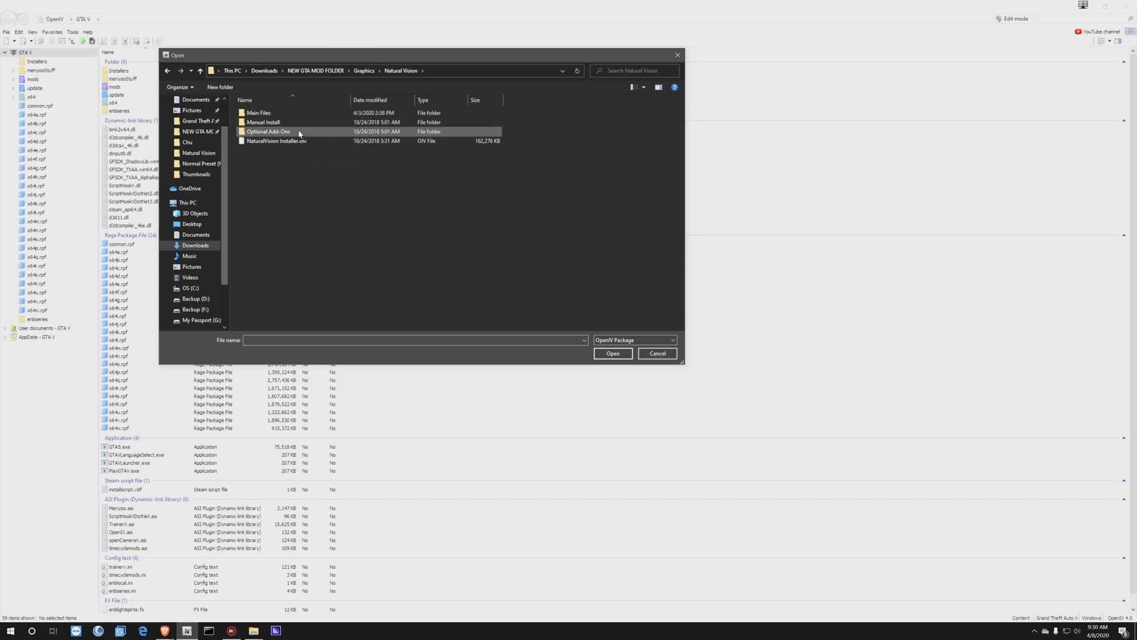
double_click(268, 132)
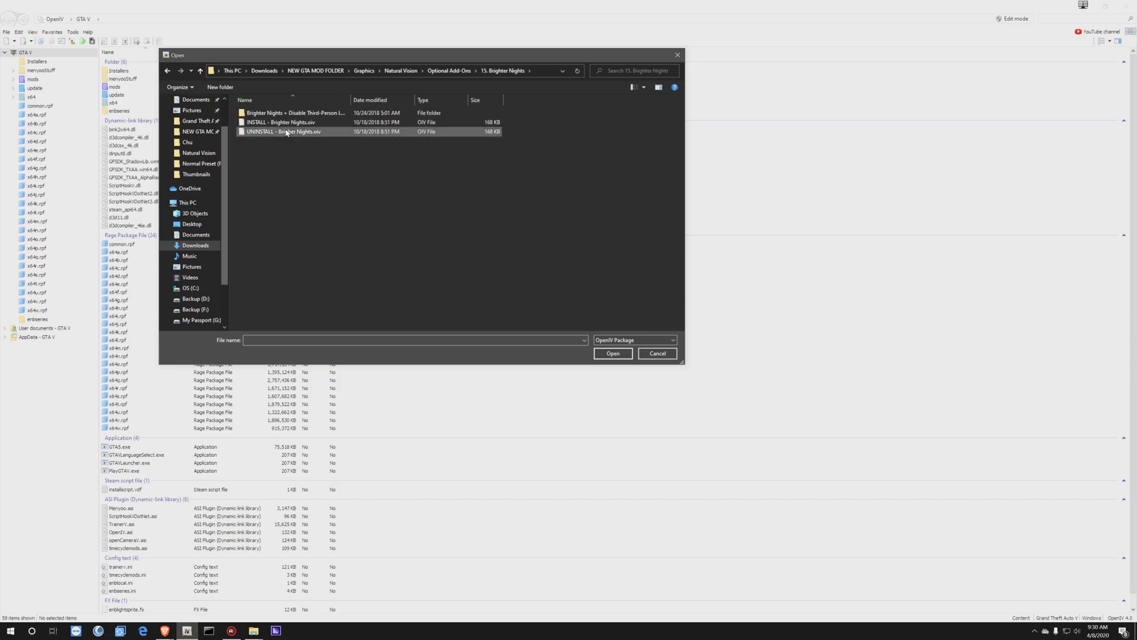
double_click(282, 122)
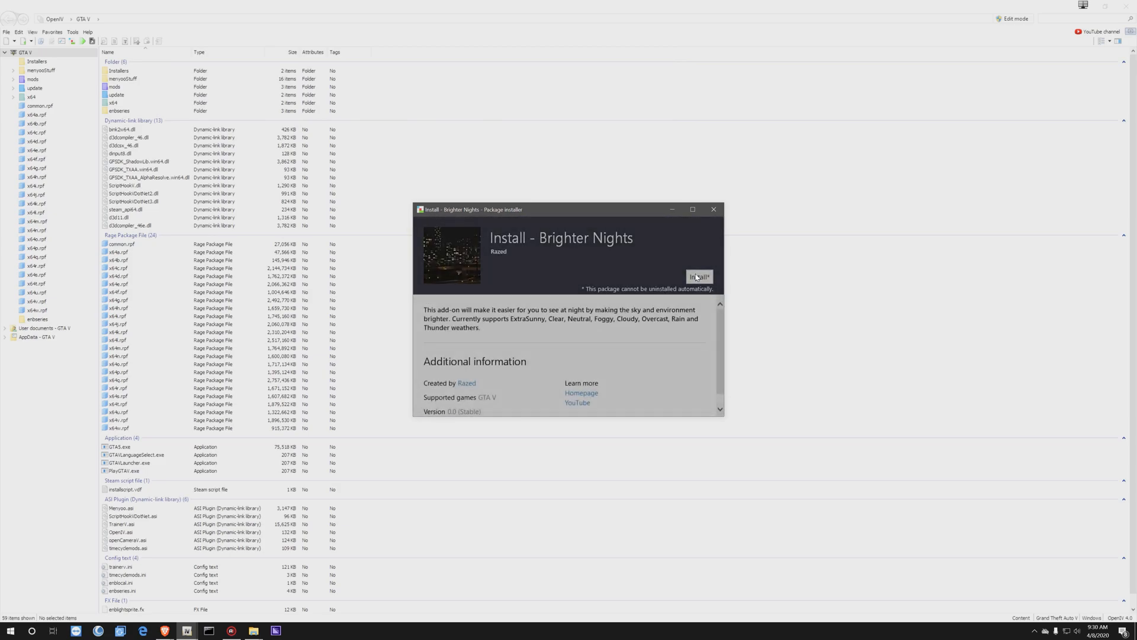
click(698, 276)
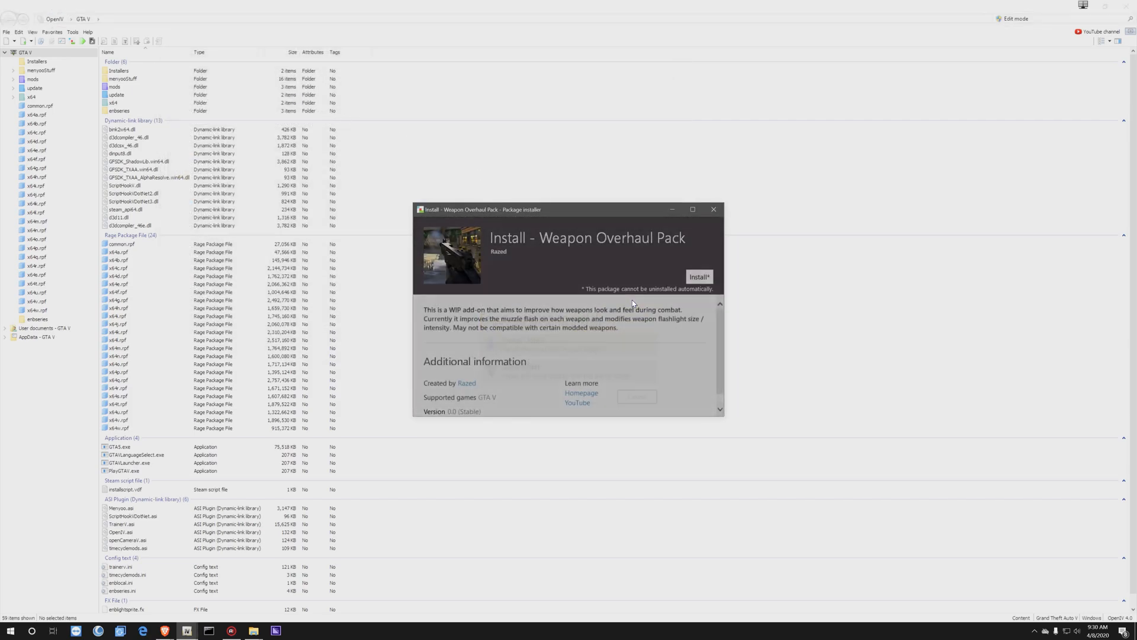
click(697, 277)
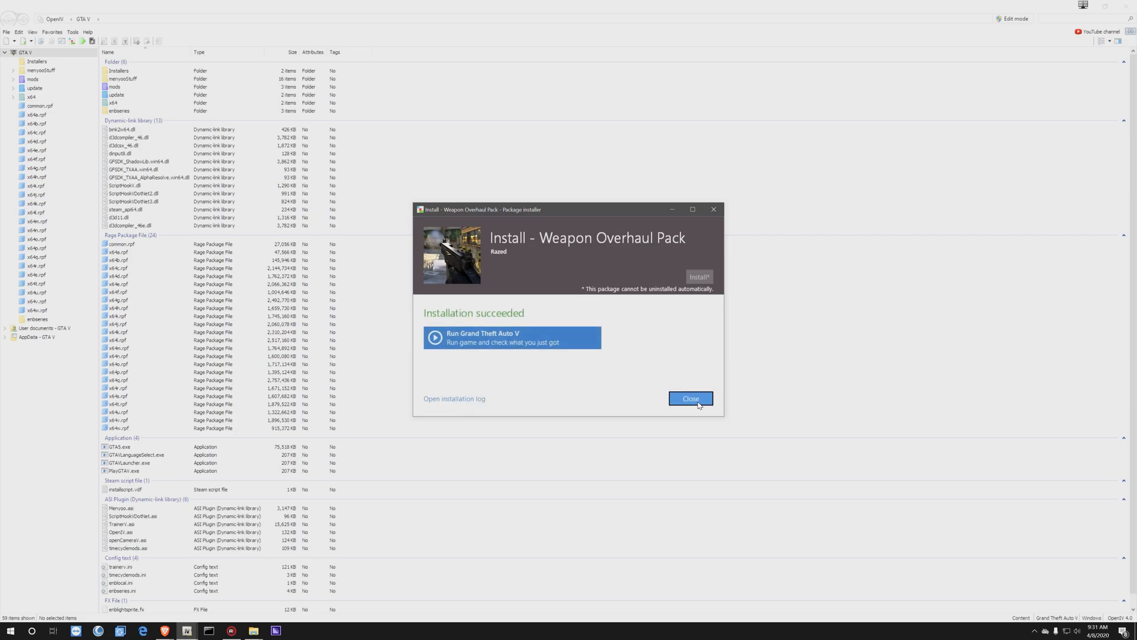
click(689, 398)
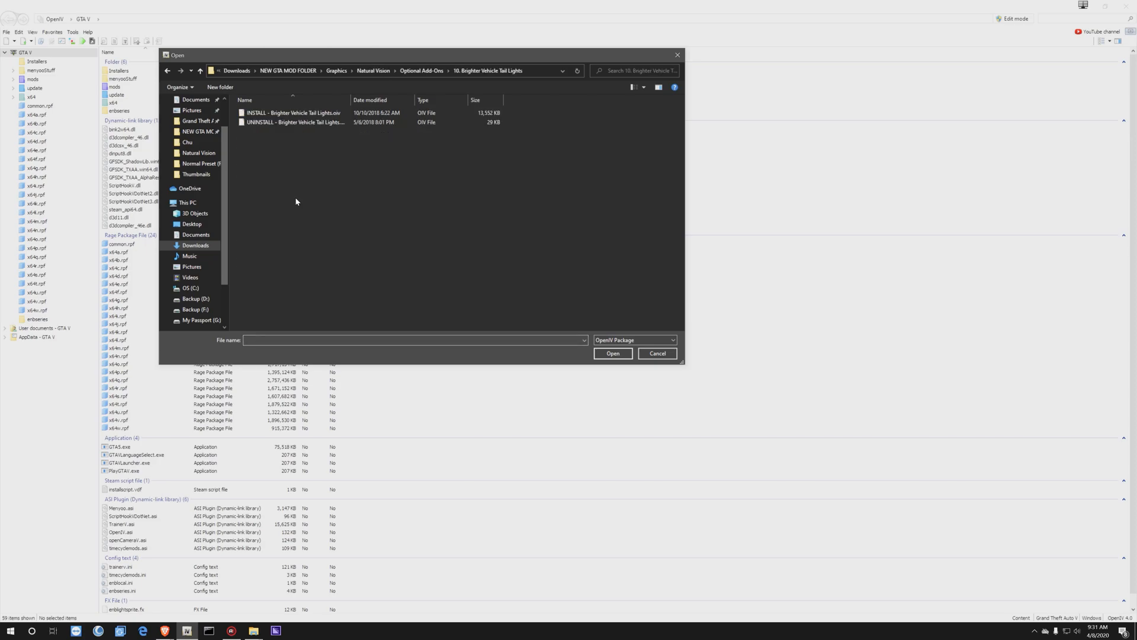
Install the 'Brighter Vehicle Tail Lights' .oiv package and confirm the installation
double_click(293, 112)
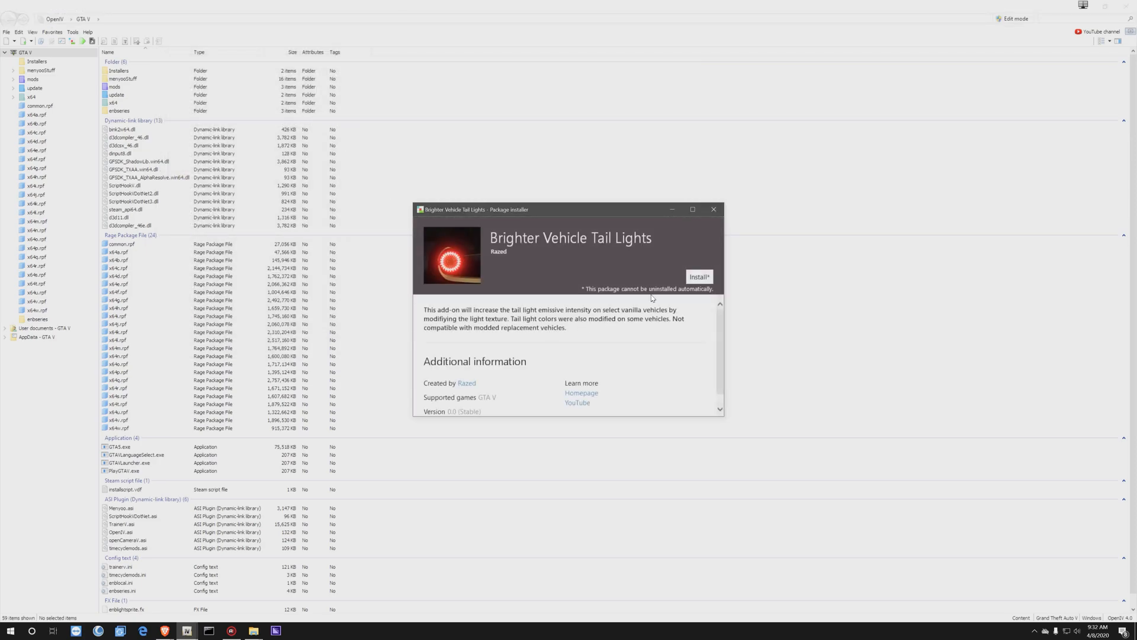
click(698, 277)
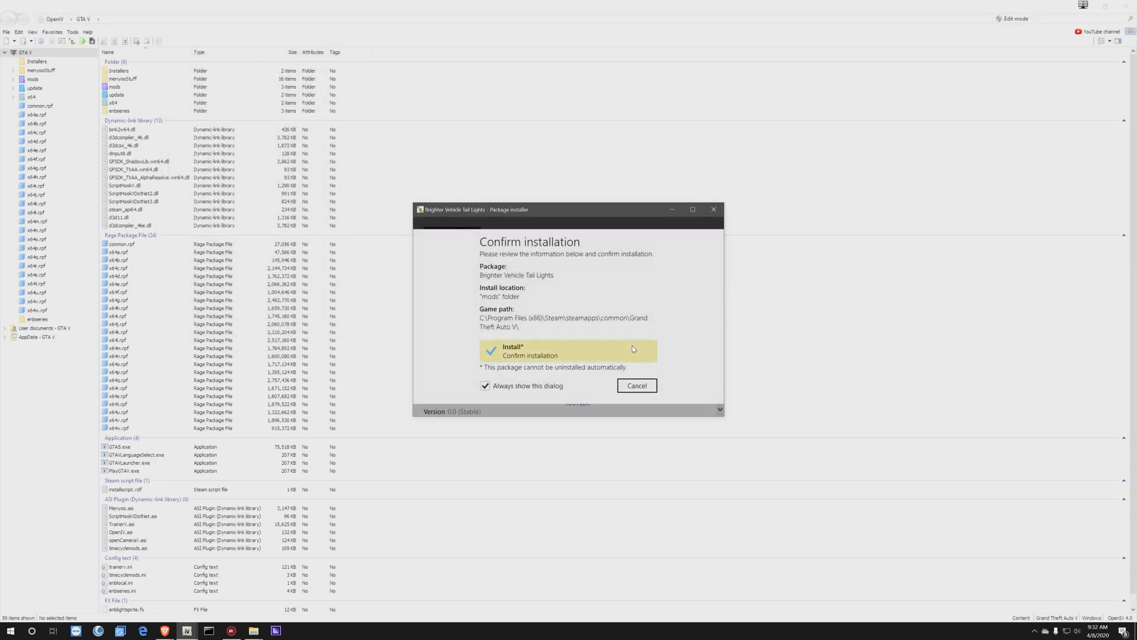
click(530, 350)
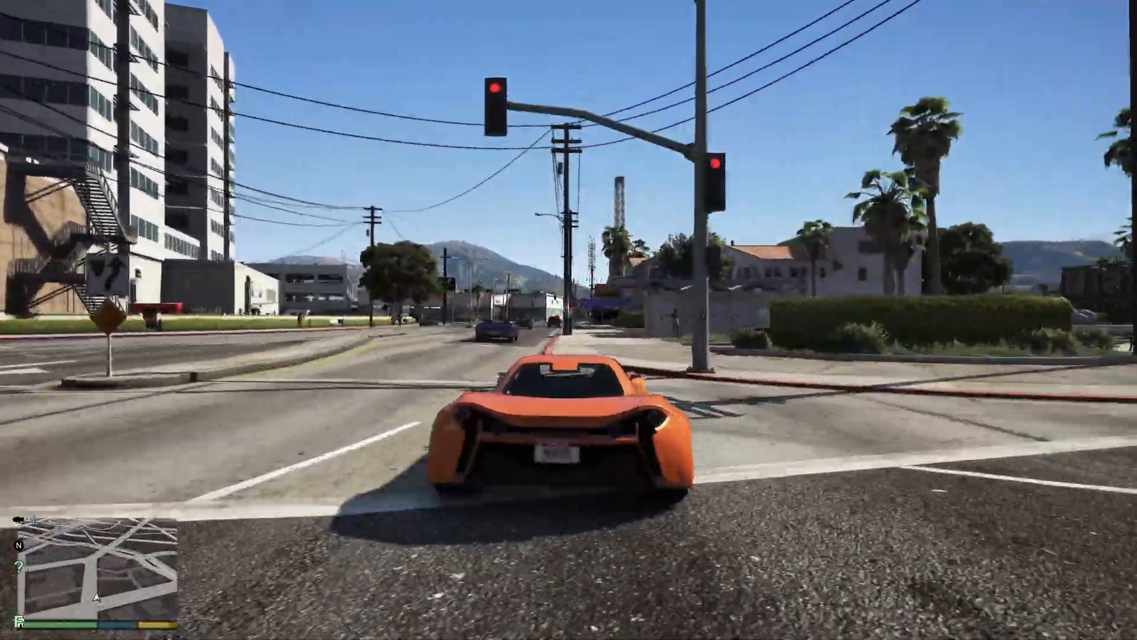
Drive the orange sports car down the street, then switch the time to night in the trainer
key(w)
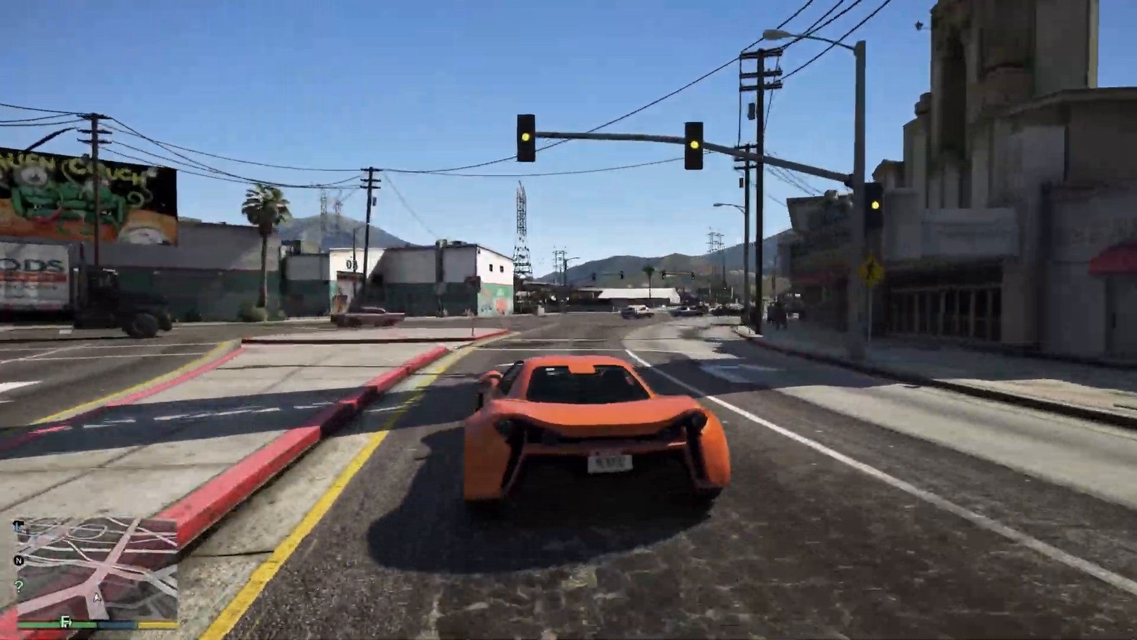
key(w)
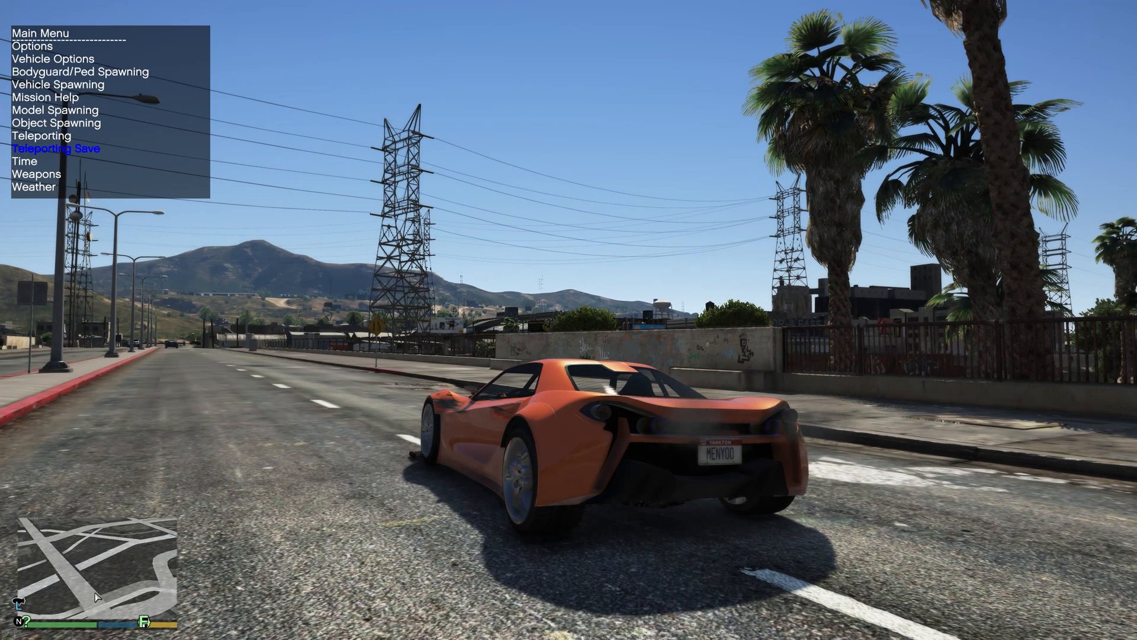
click(24, 161)
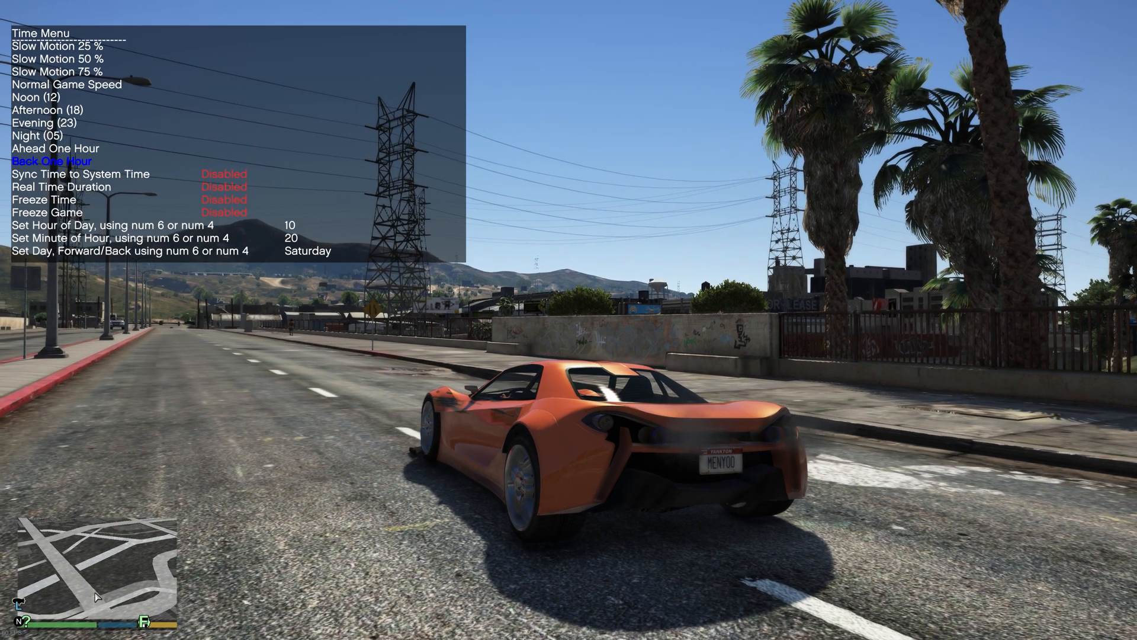
click(38, 135)
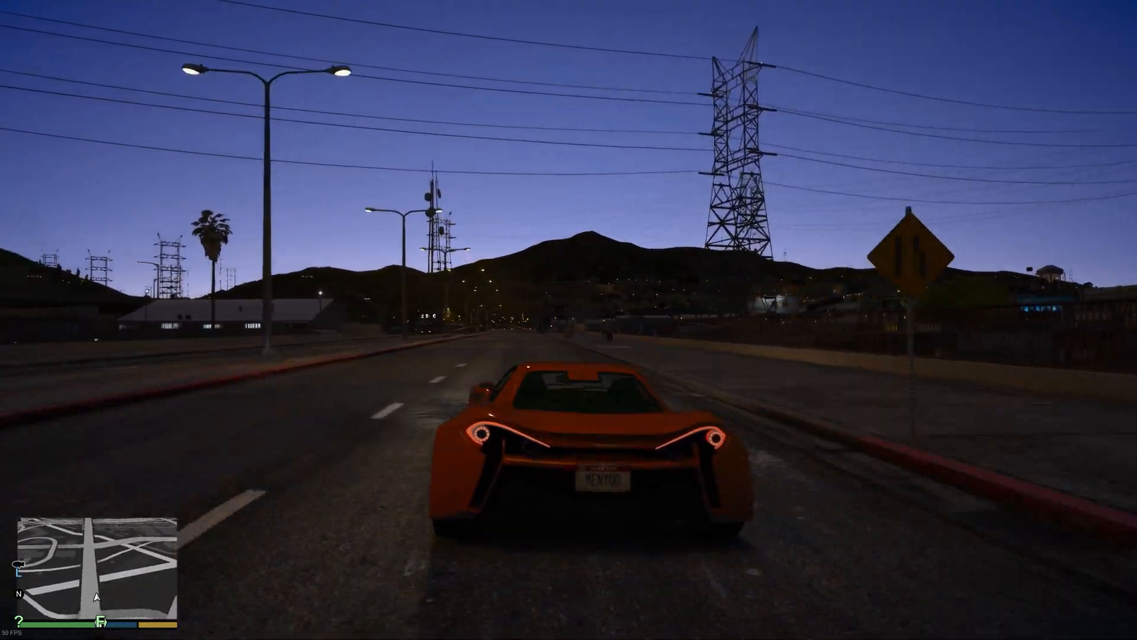
Drive the orange car past street lamps and parked cars to show the glowing tail lights
key(w)
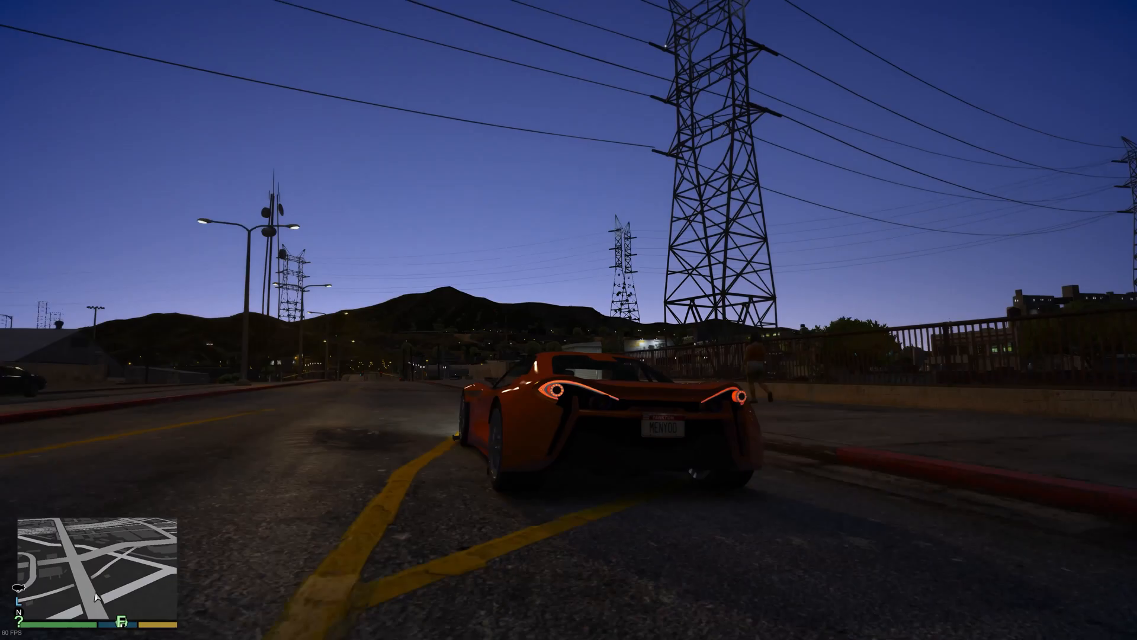
key(w)
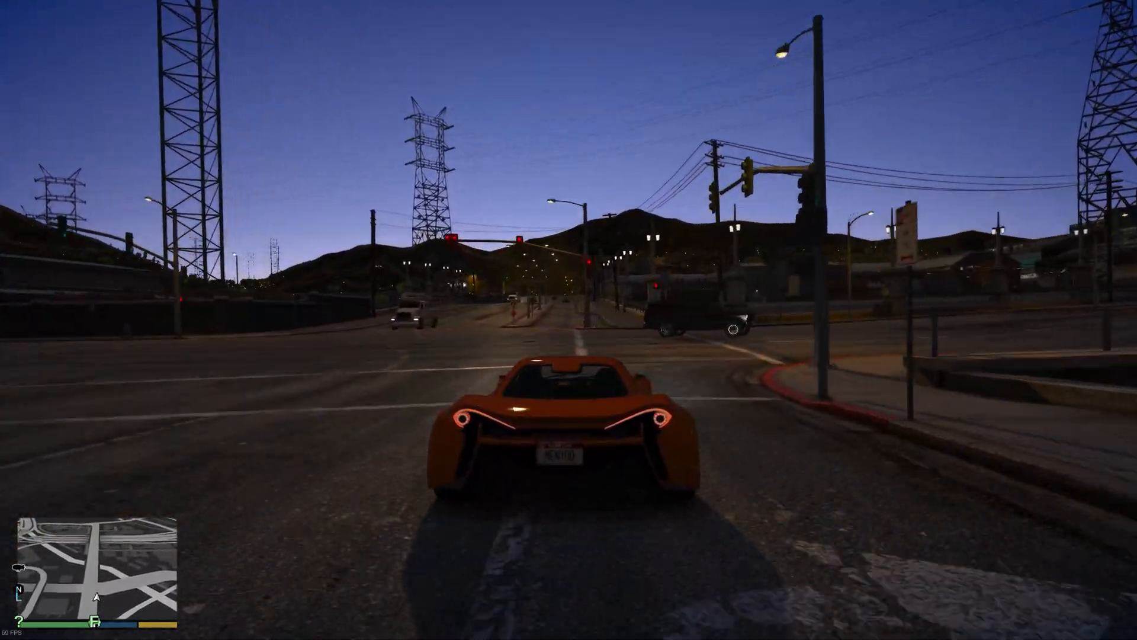
key(w)
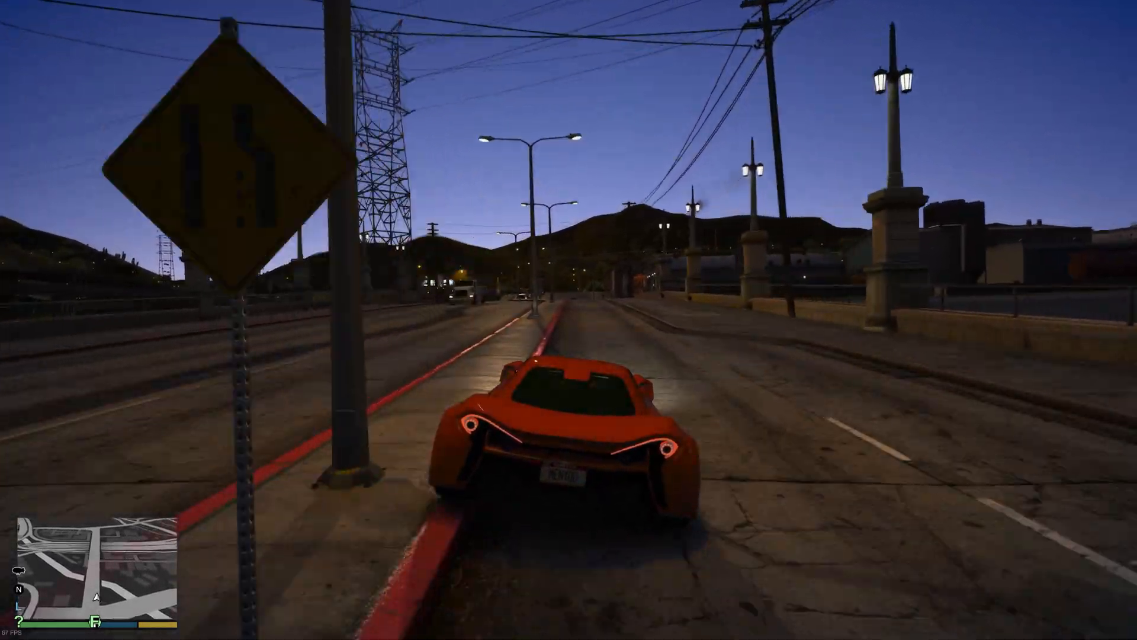
key(w)
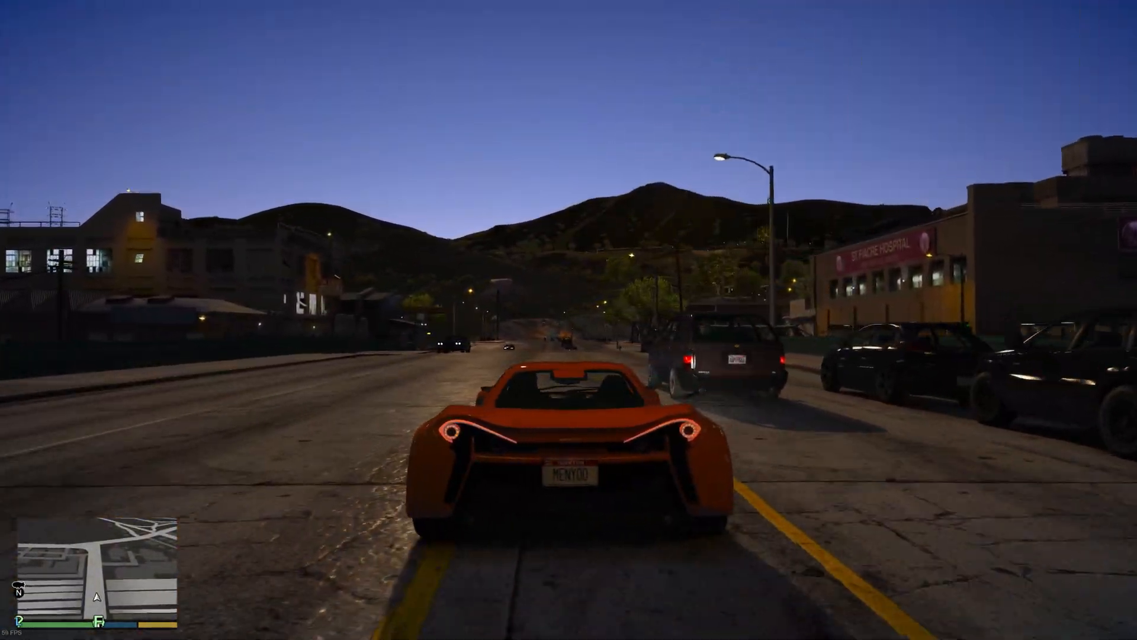
key(w)
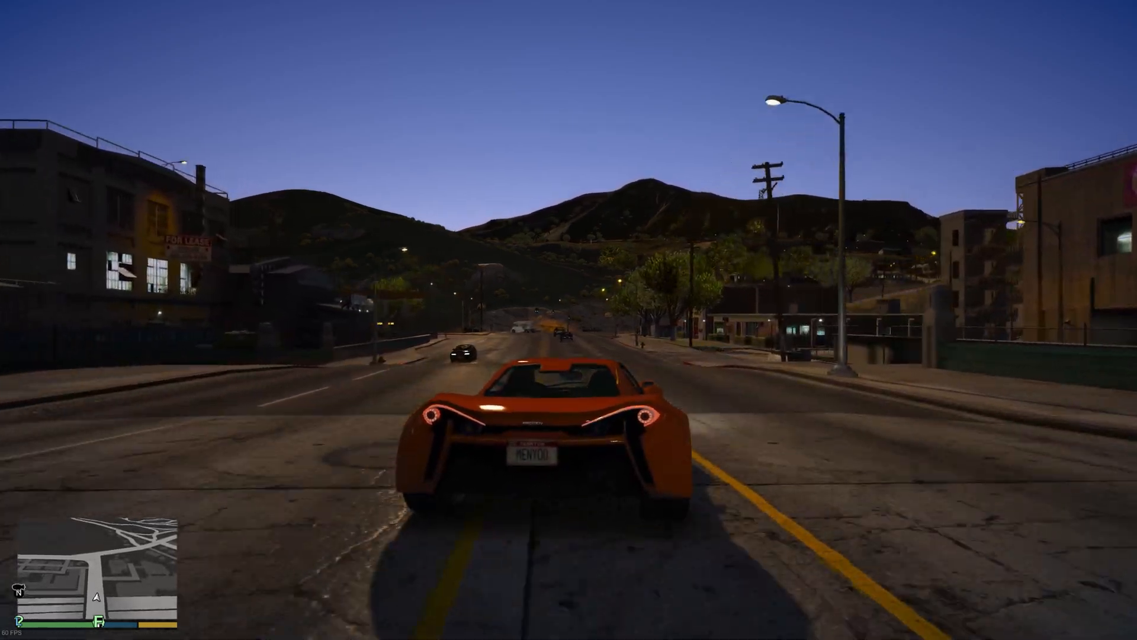